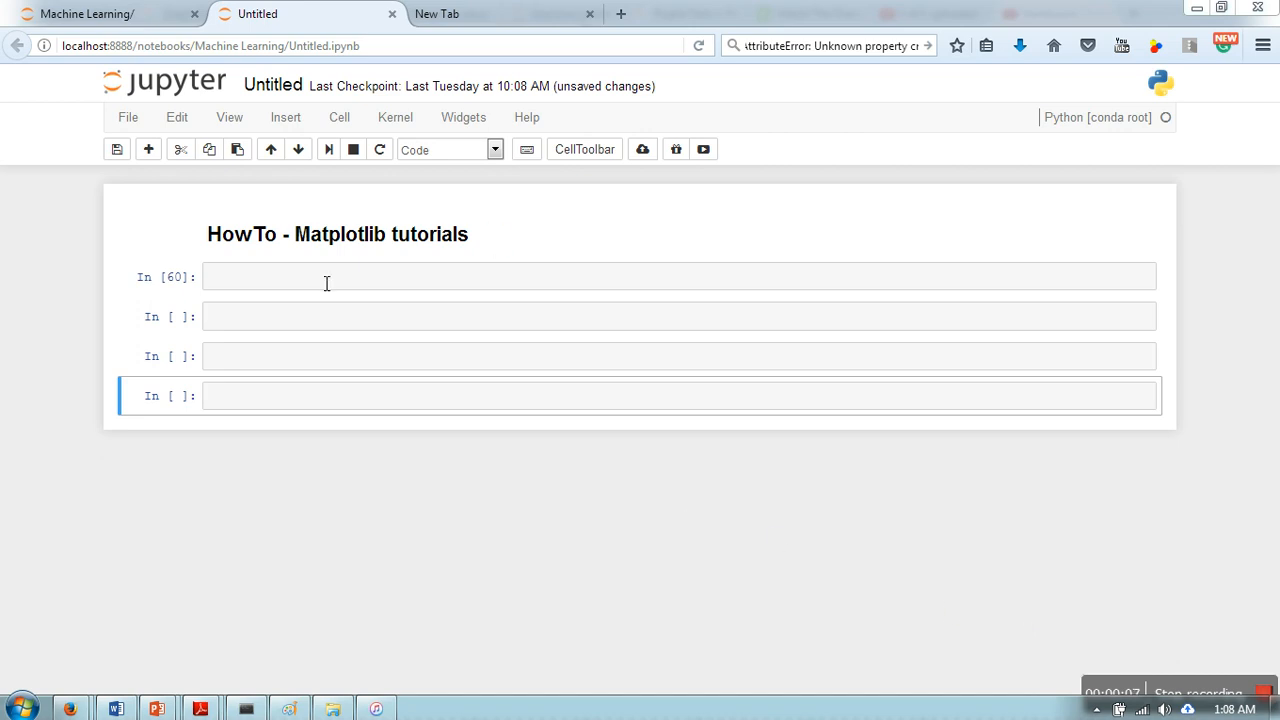
- Import matplotlib.pyplot as plt and numpy as np in the first cell and run it
type("import m")
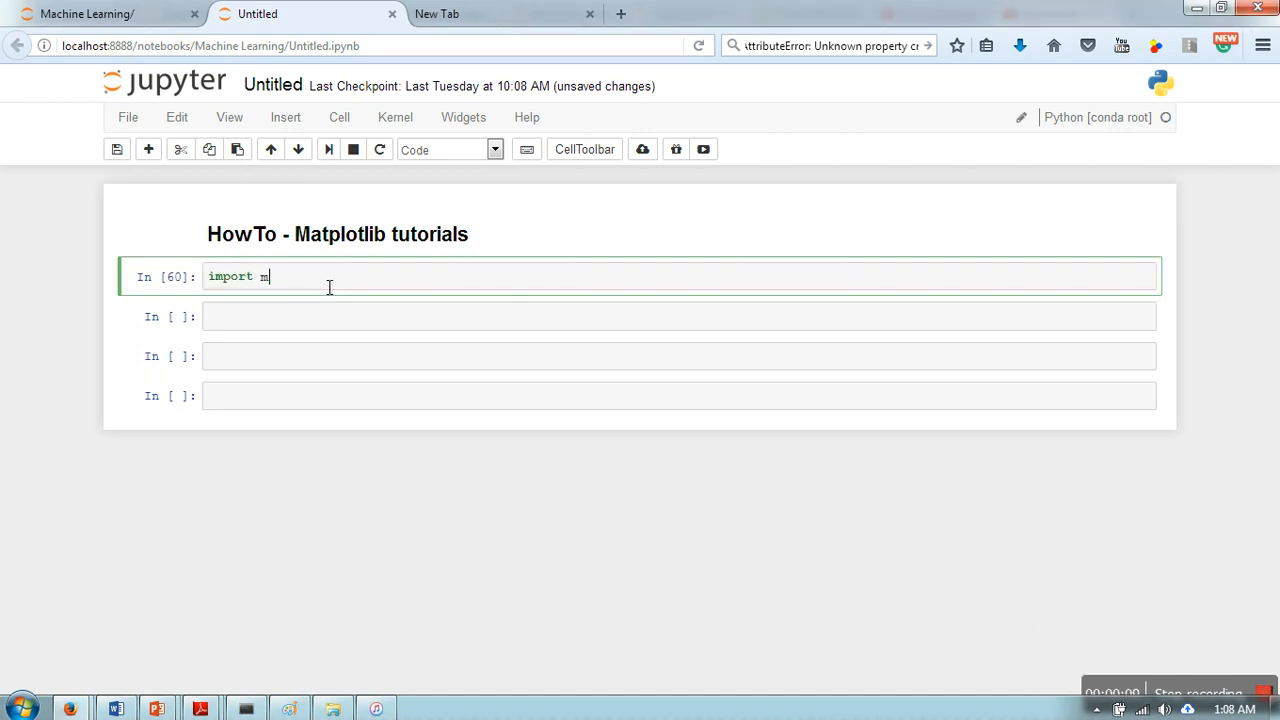
type("atplo")
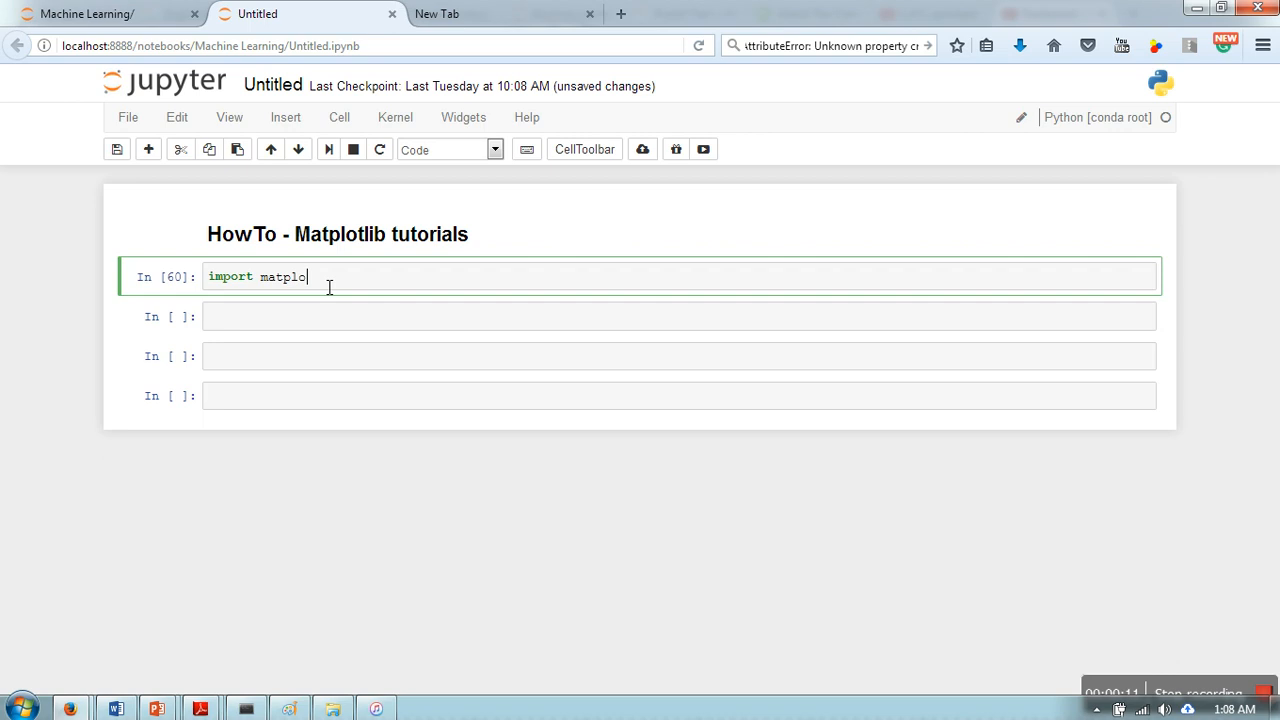
type("tlib.")
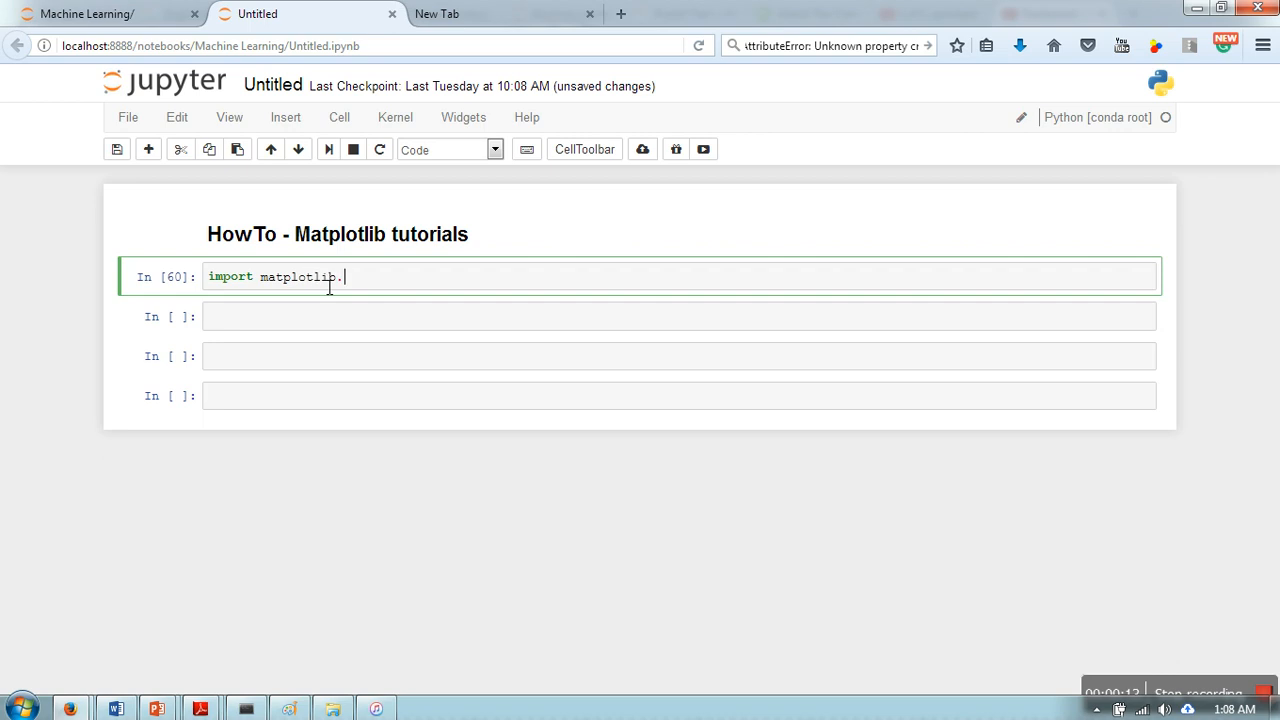
type("pyplot as plt")
type("import numpy as np")
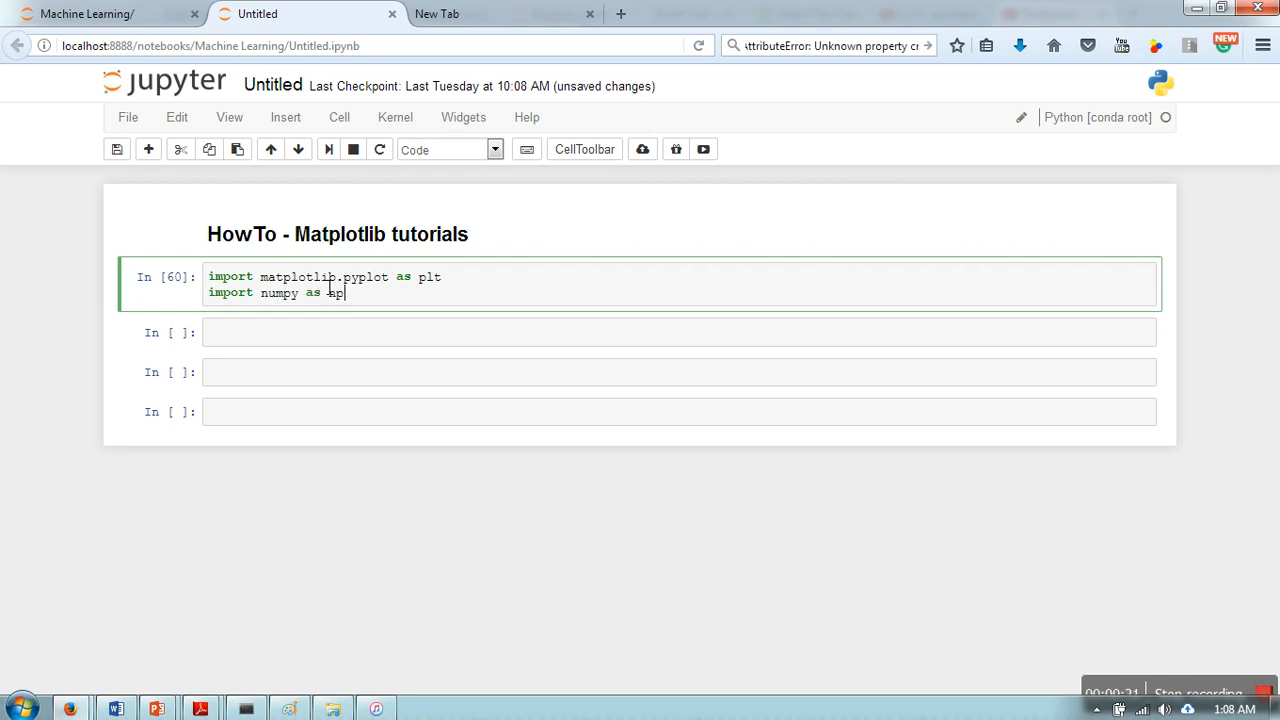
key("Shift+Enter")
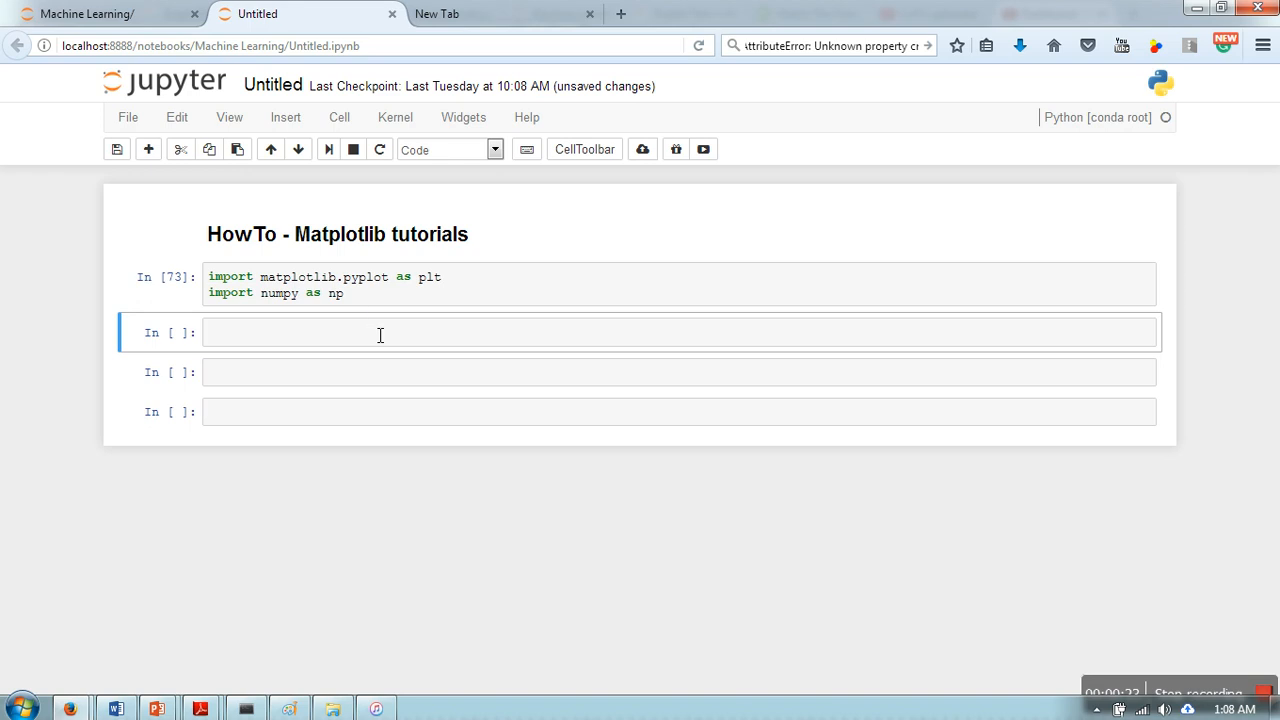
- Define X as np.linspace(-2, 2, 100) in the second cell
type("x")
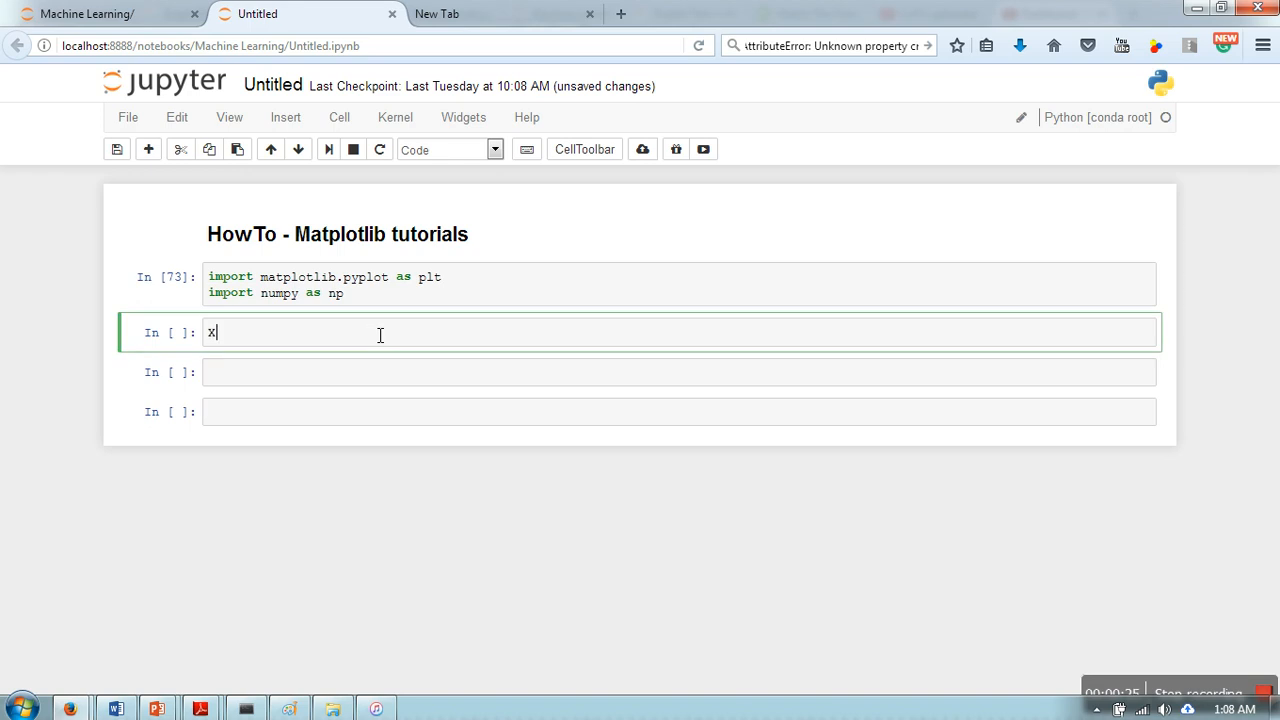
type("=")
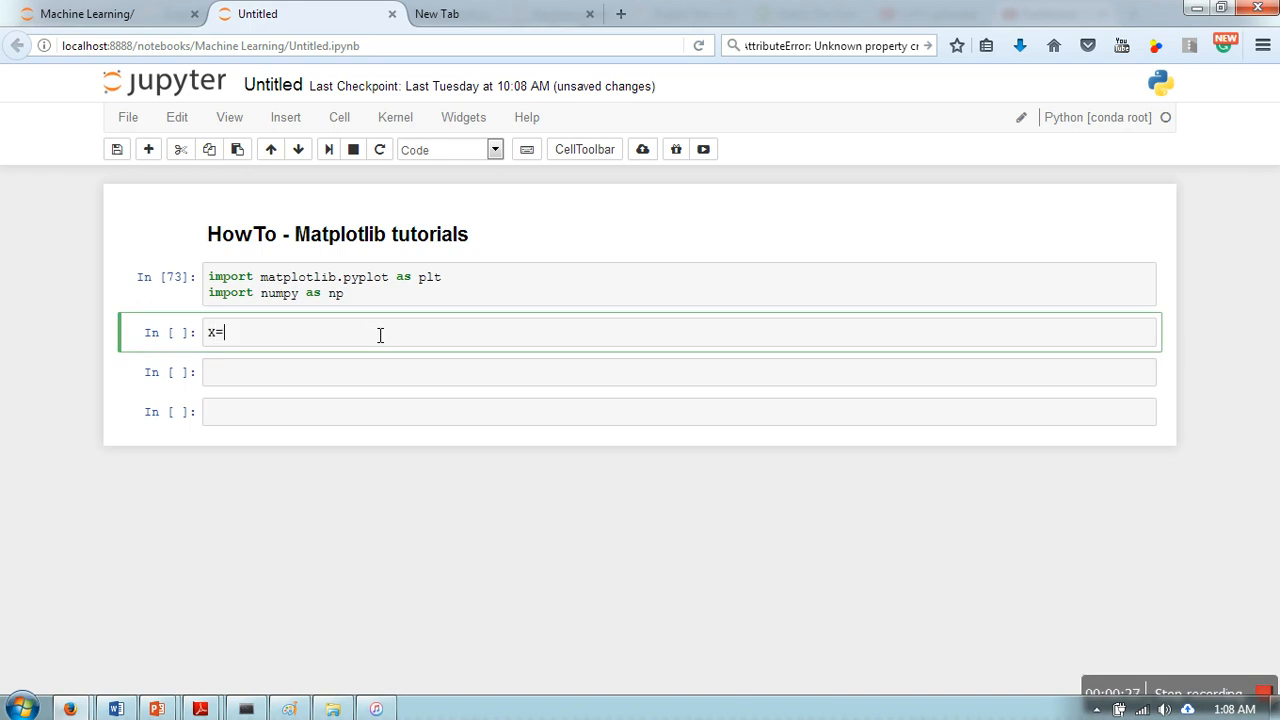
type("np.lin")
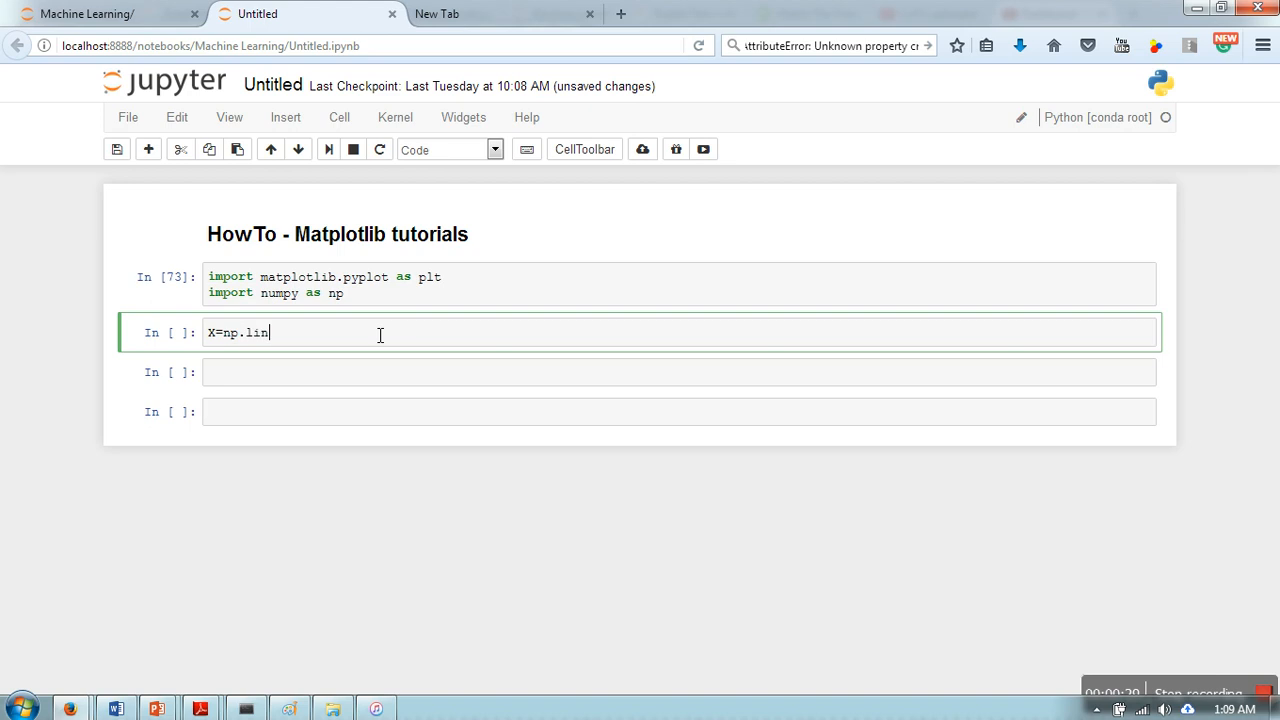
type("space()")
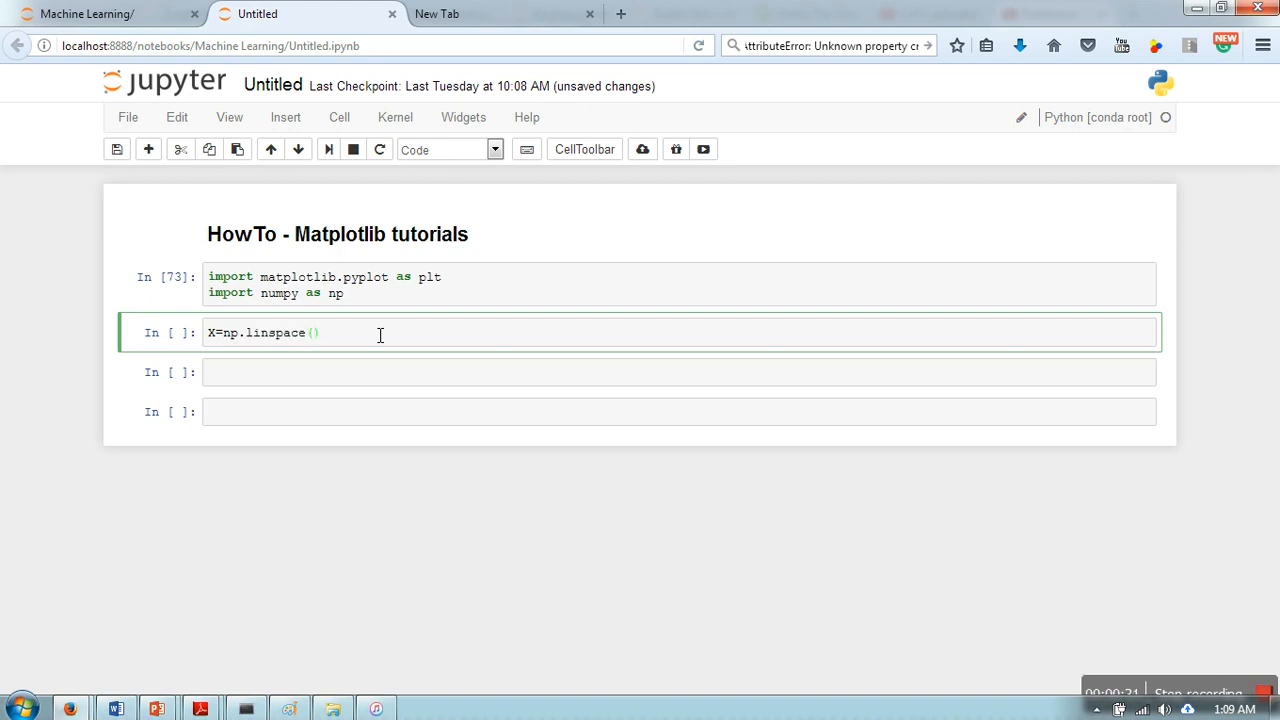
type("-2,2,1")
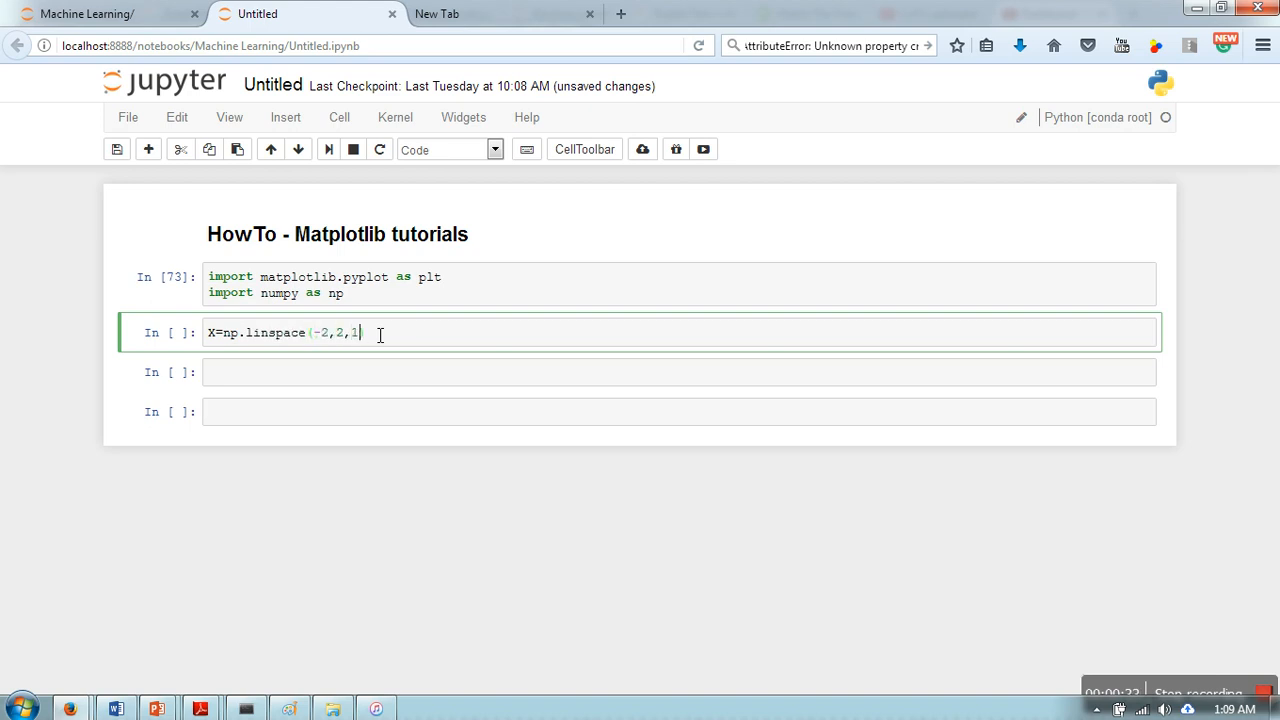
type("00")
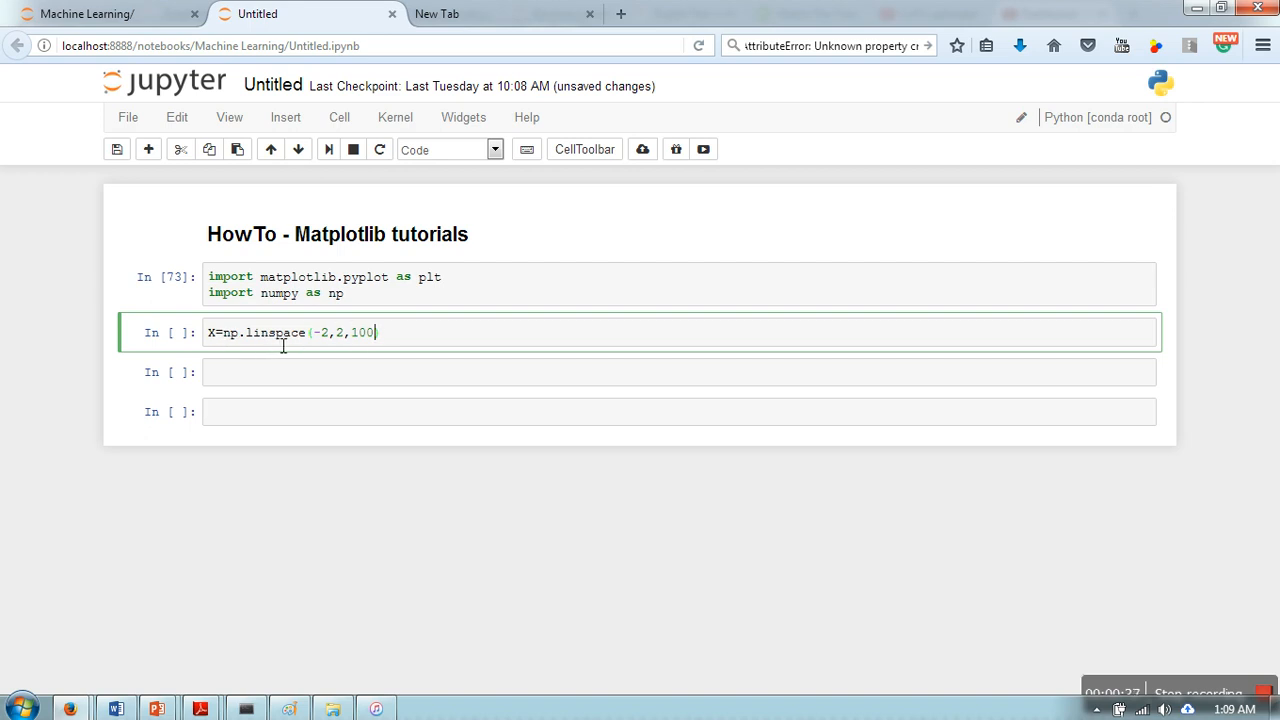
mouse_move(323, 343)
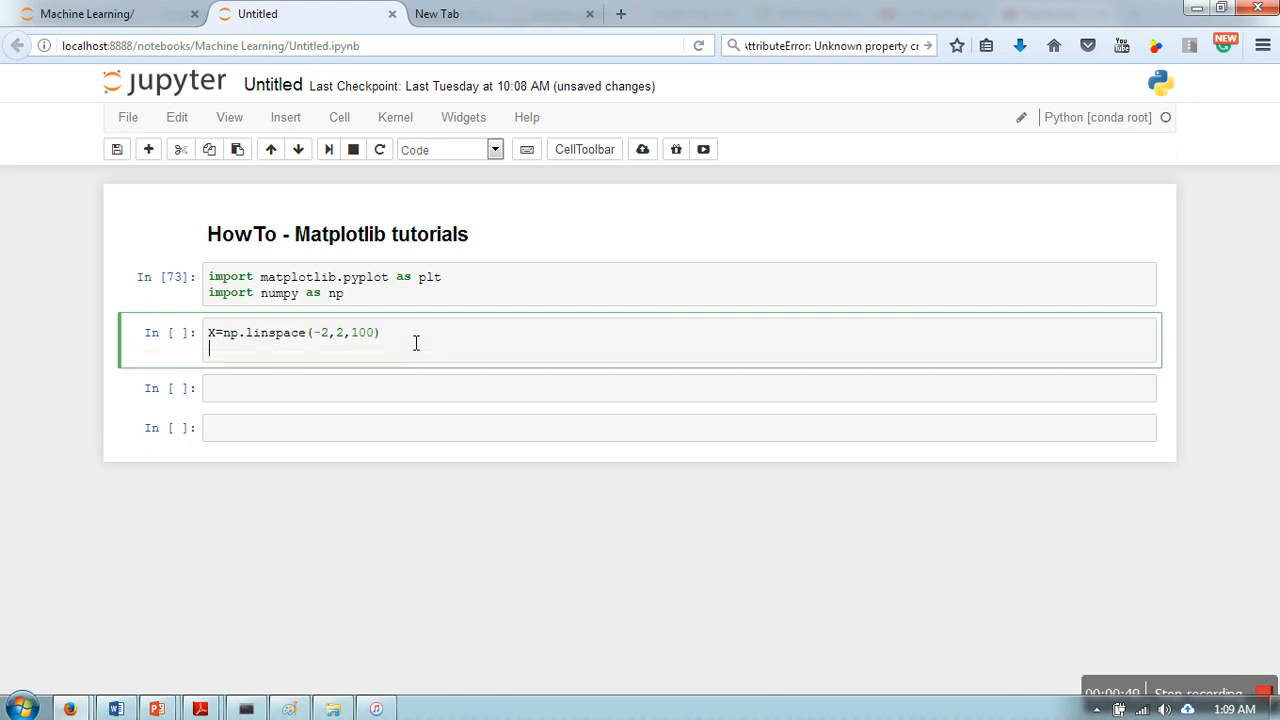
- Compute Y = X**2 - 4, plot X against Y, and call plt.show()
type("Y=")
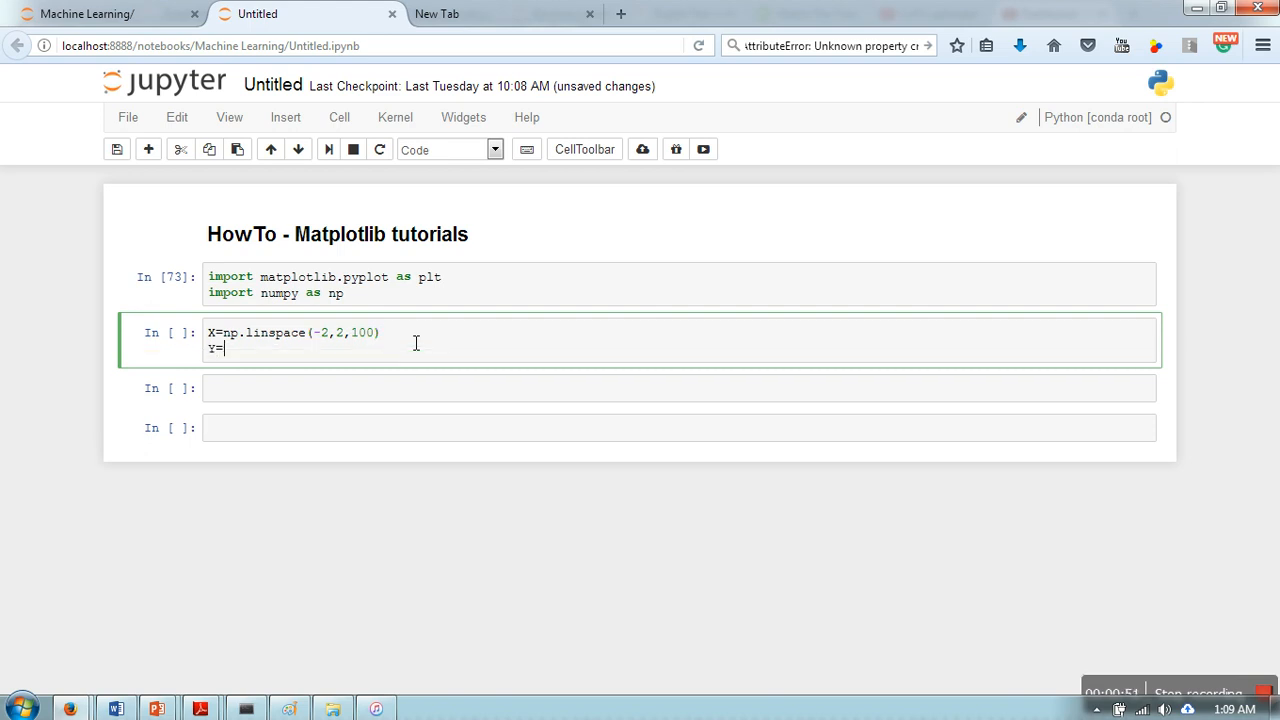
type("X")
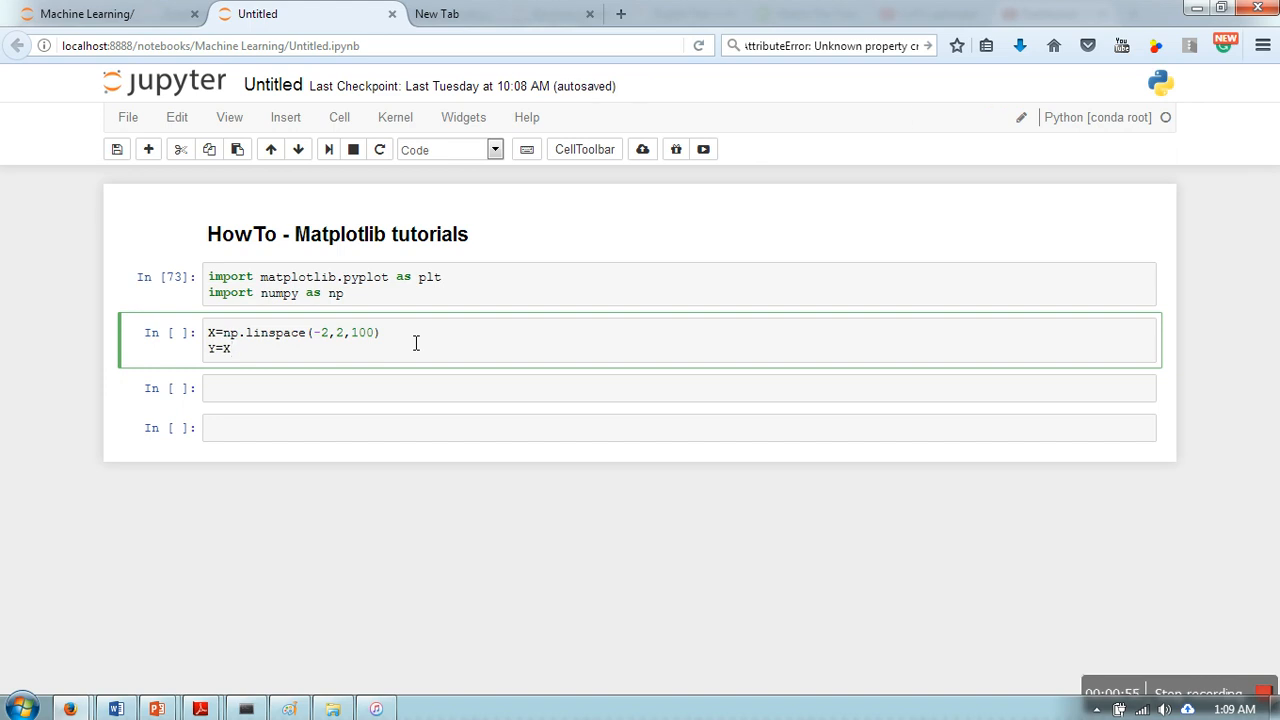
type("x**")
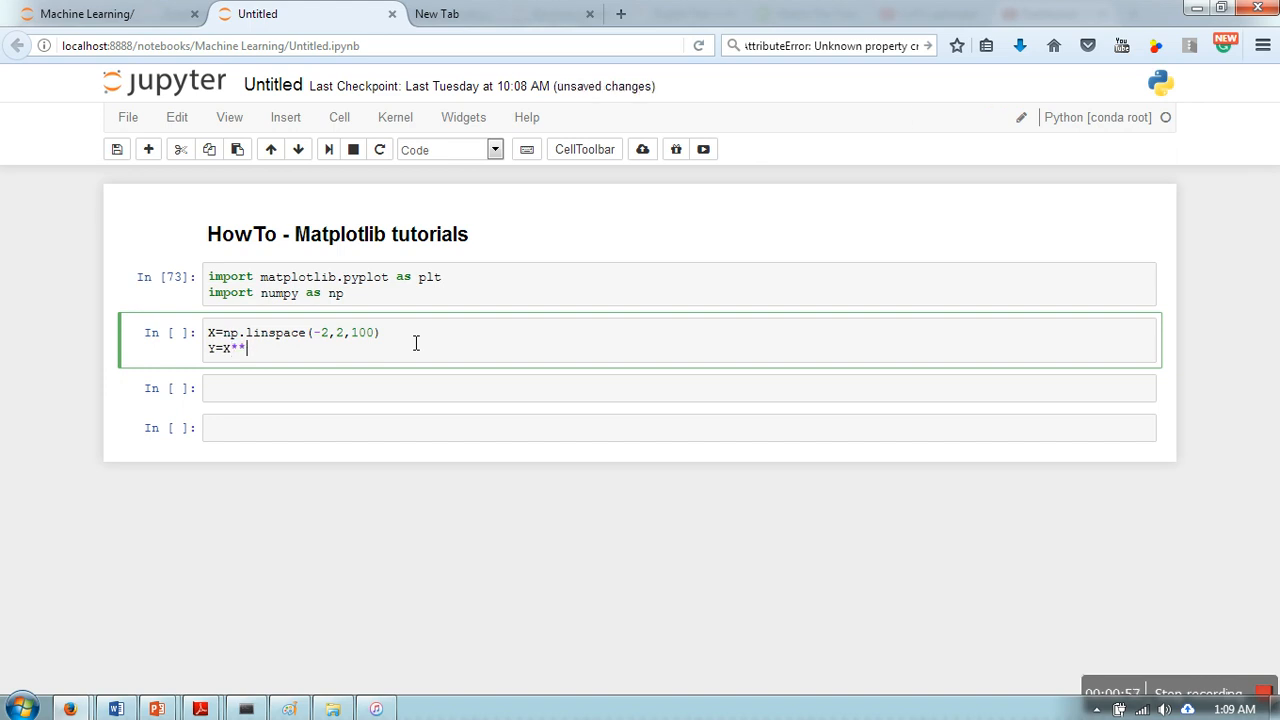
type("2-4")
type("p")
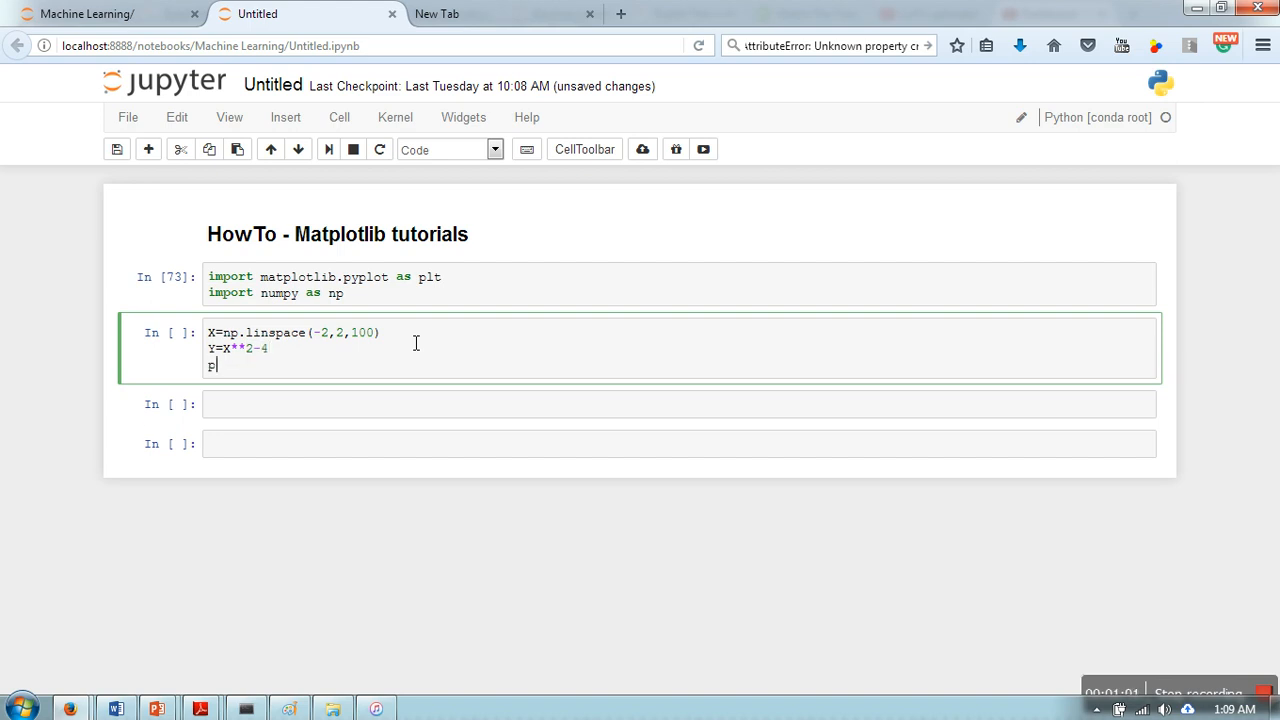
type("lt.plot")
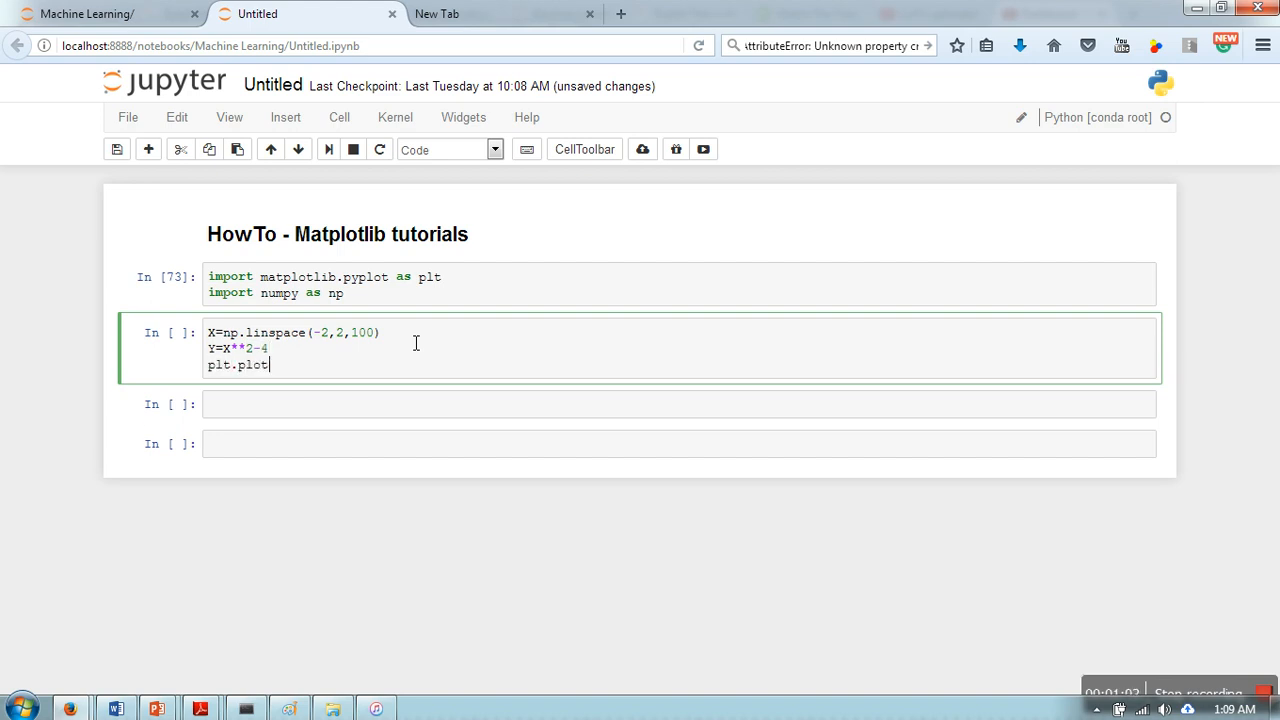
type("(X,Y)")
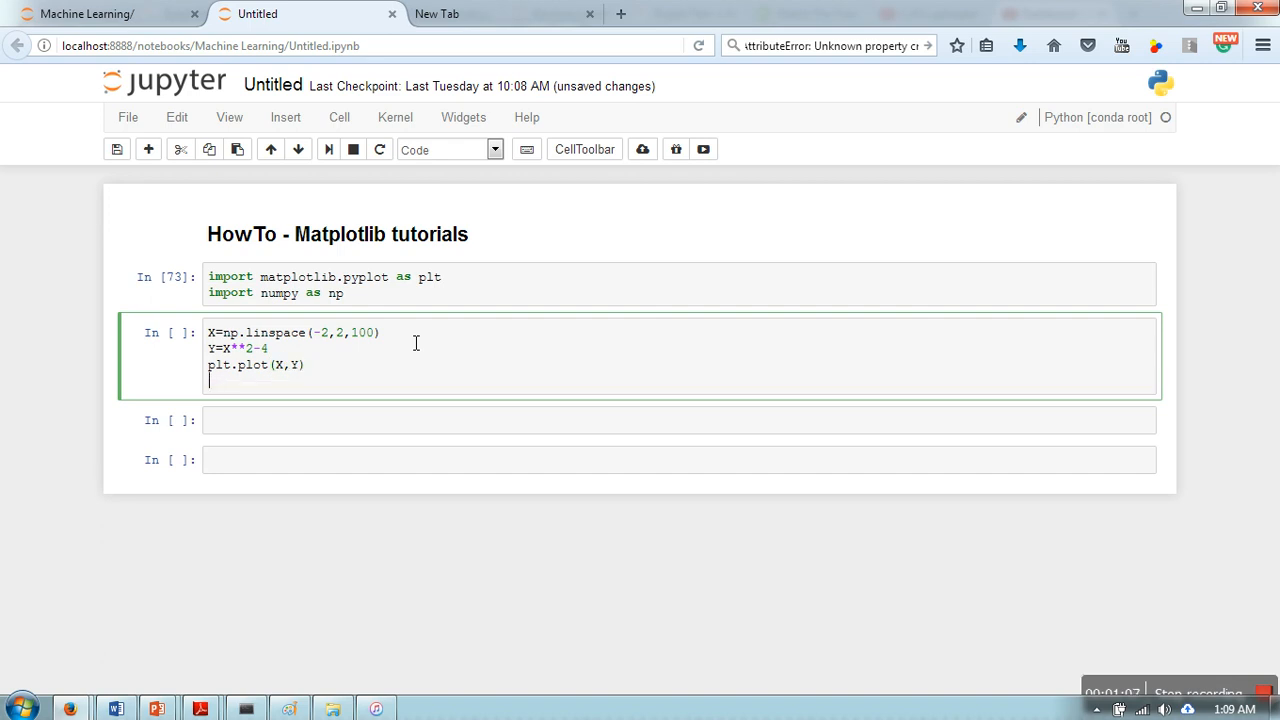
type("plt.show(")
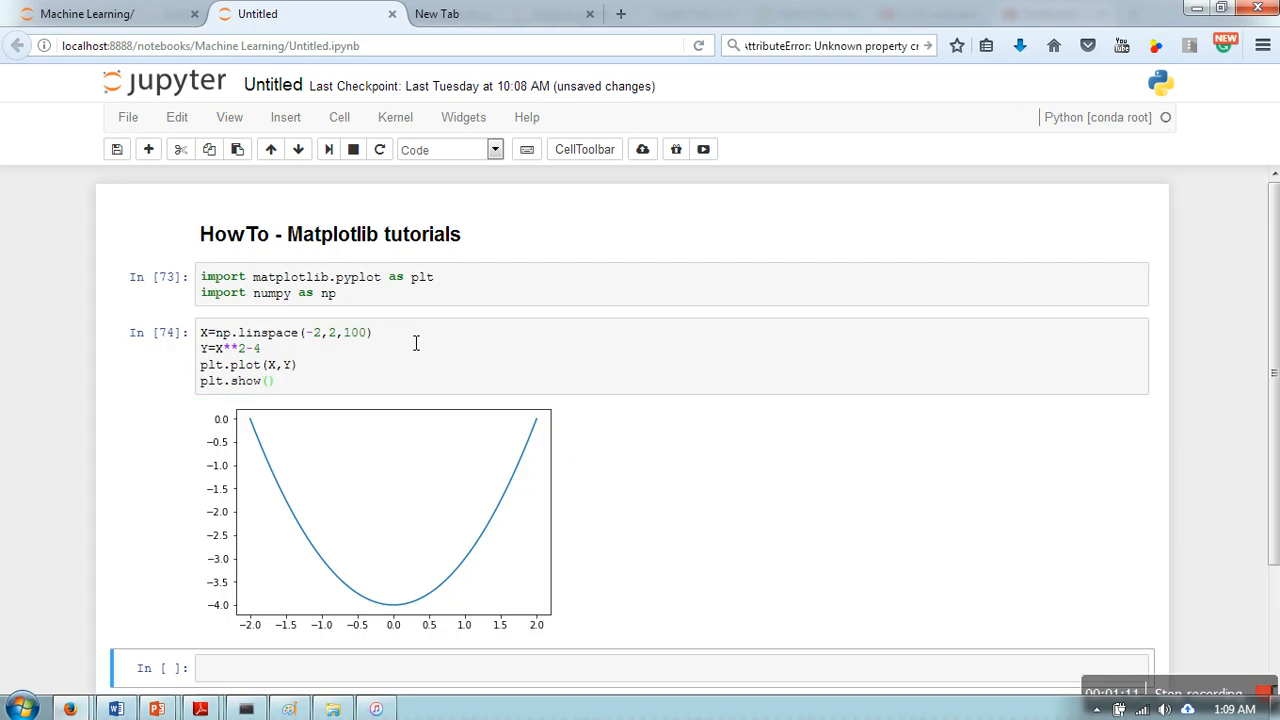
mouse_move(387, 527)
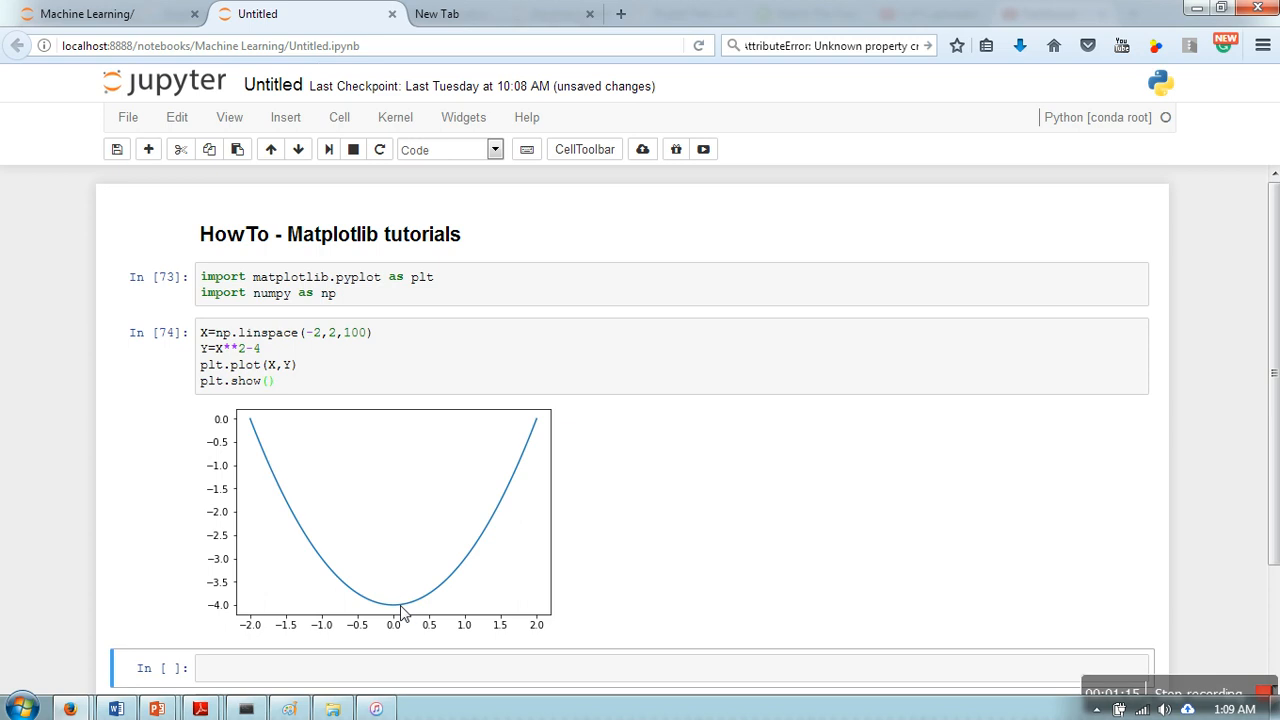
mouse_move(402, 611)
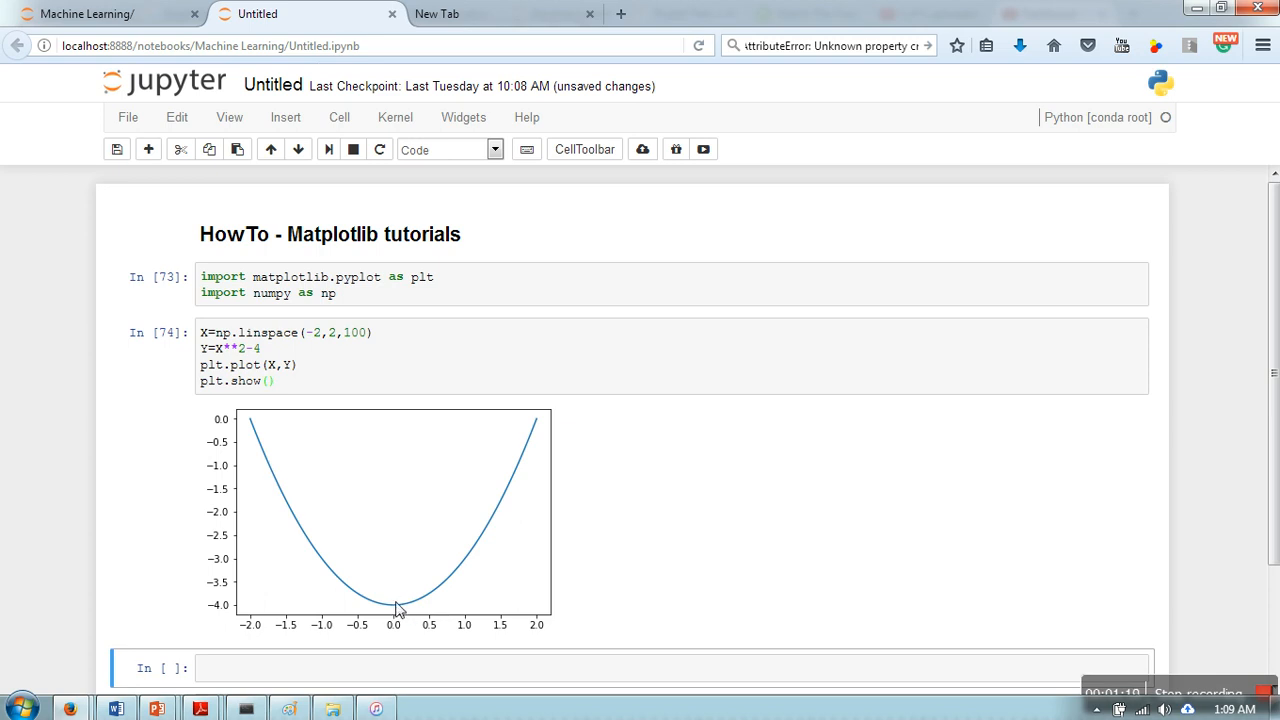
mouse_move(353, 397)
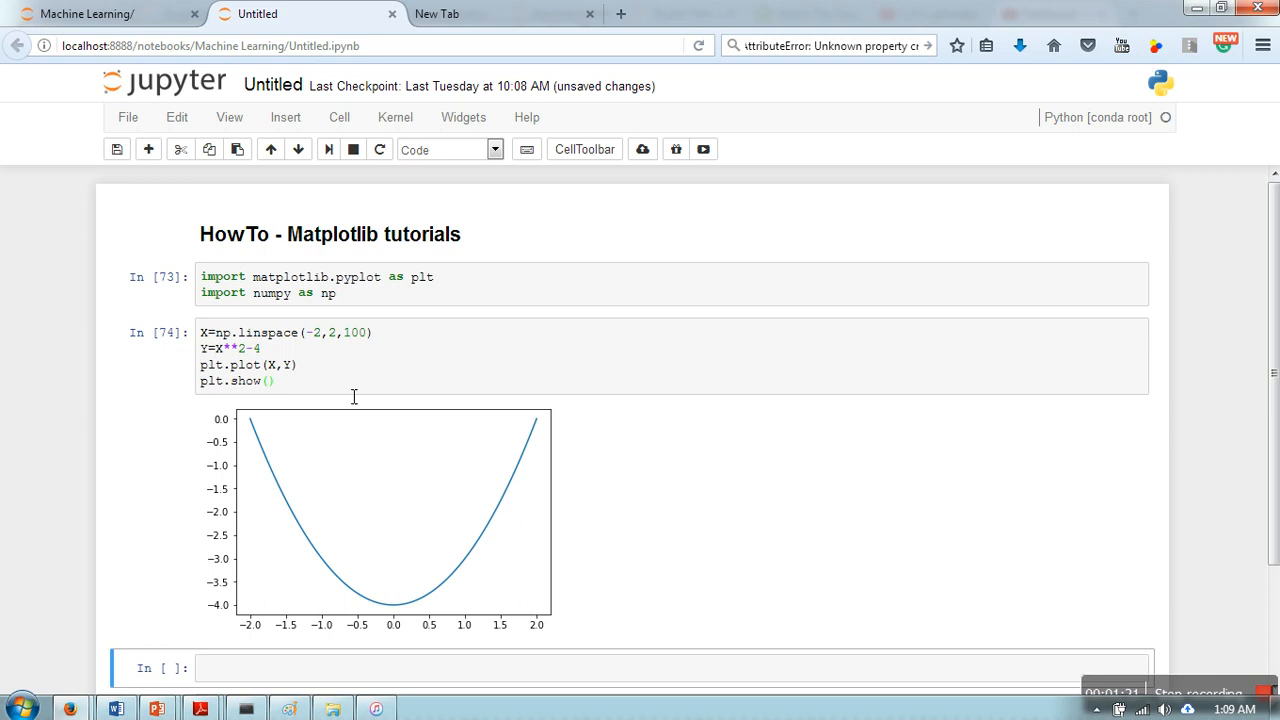
mouse_move(335, 387)
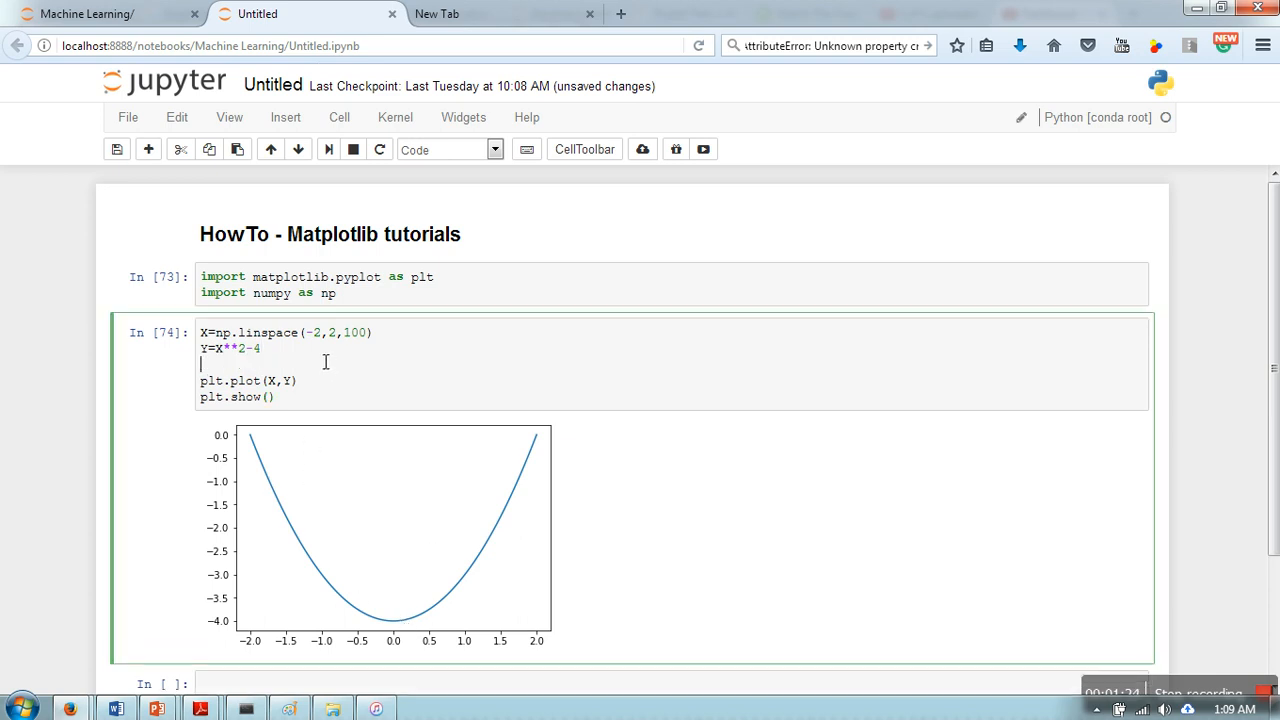
- Start a plt.annotate call labelled 'Minimum Value' with an xytext argument
type("plt.annotate('")
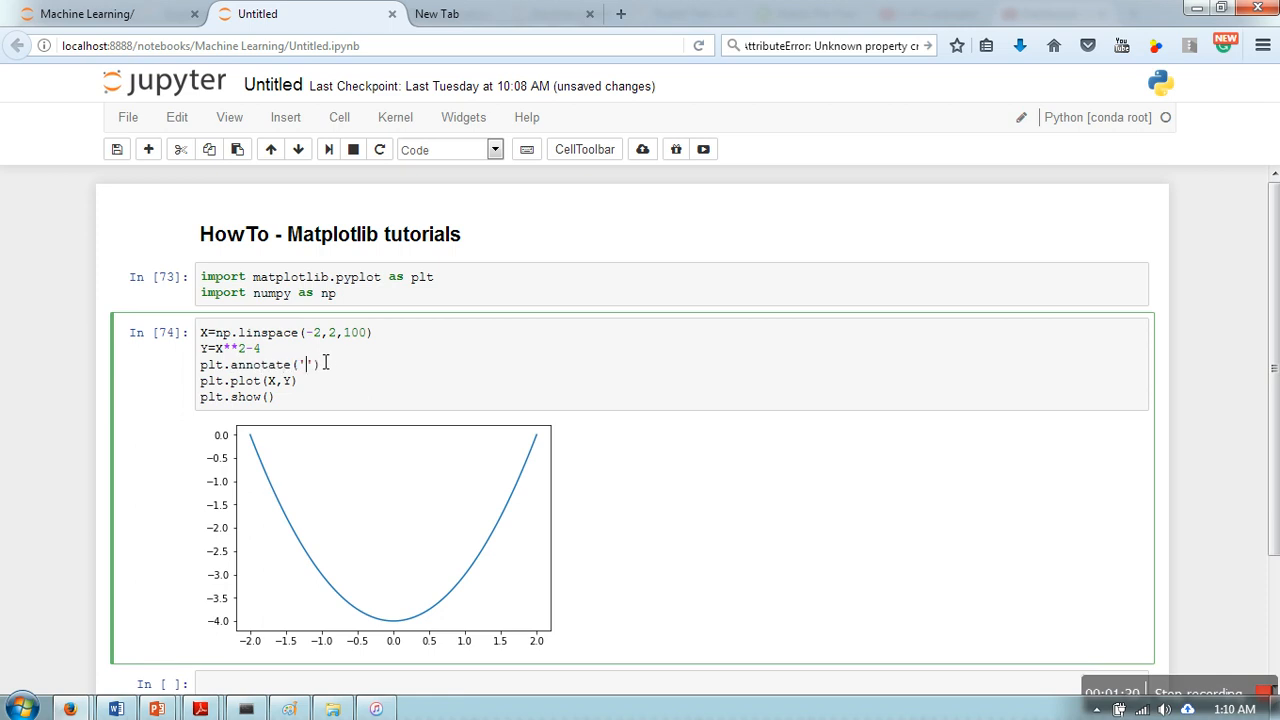
type("Minimum Value")
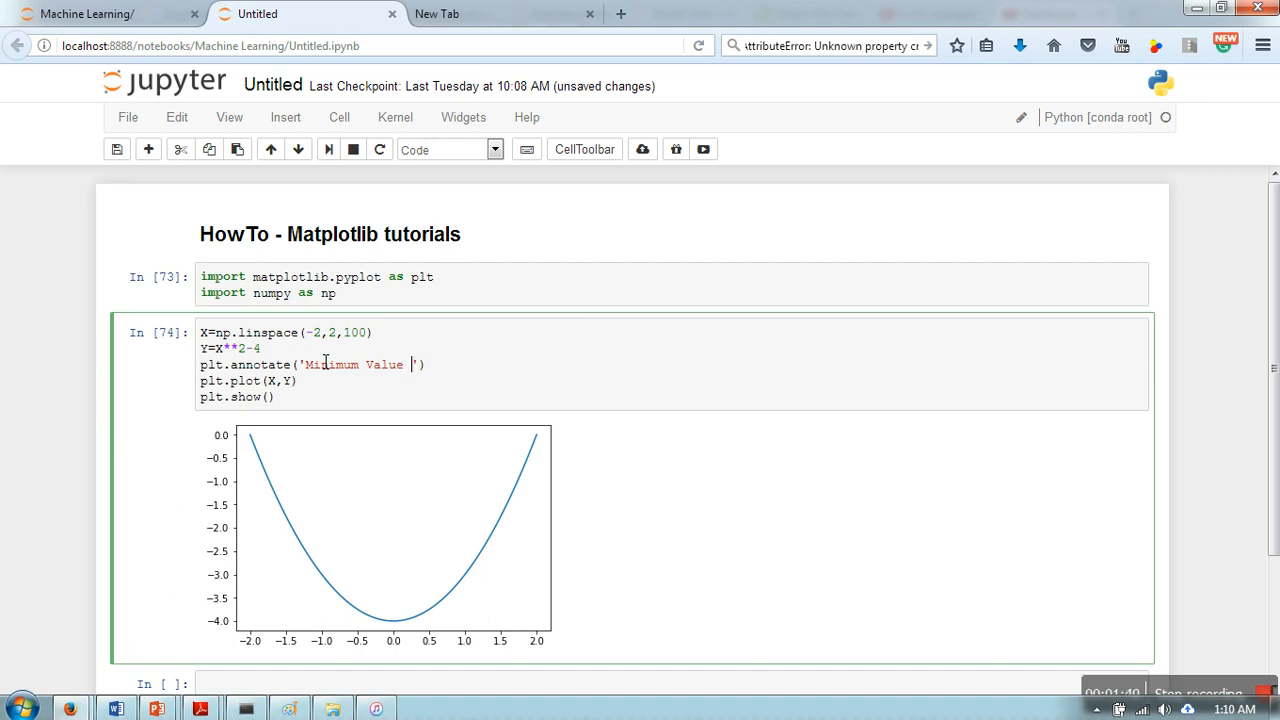
type(",")
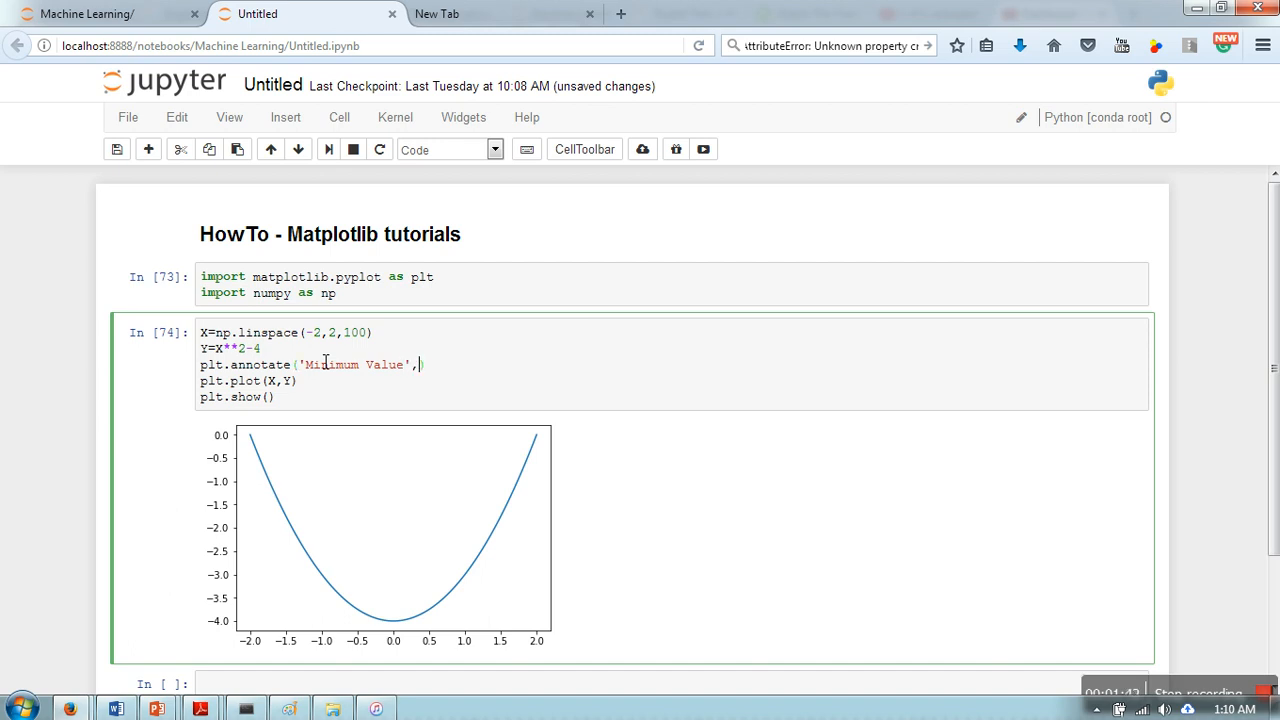
type("xy")
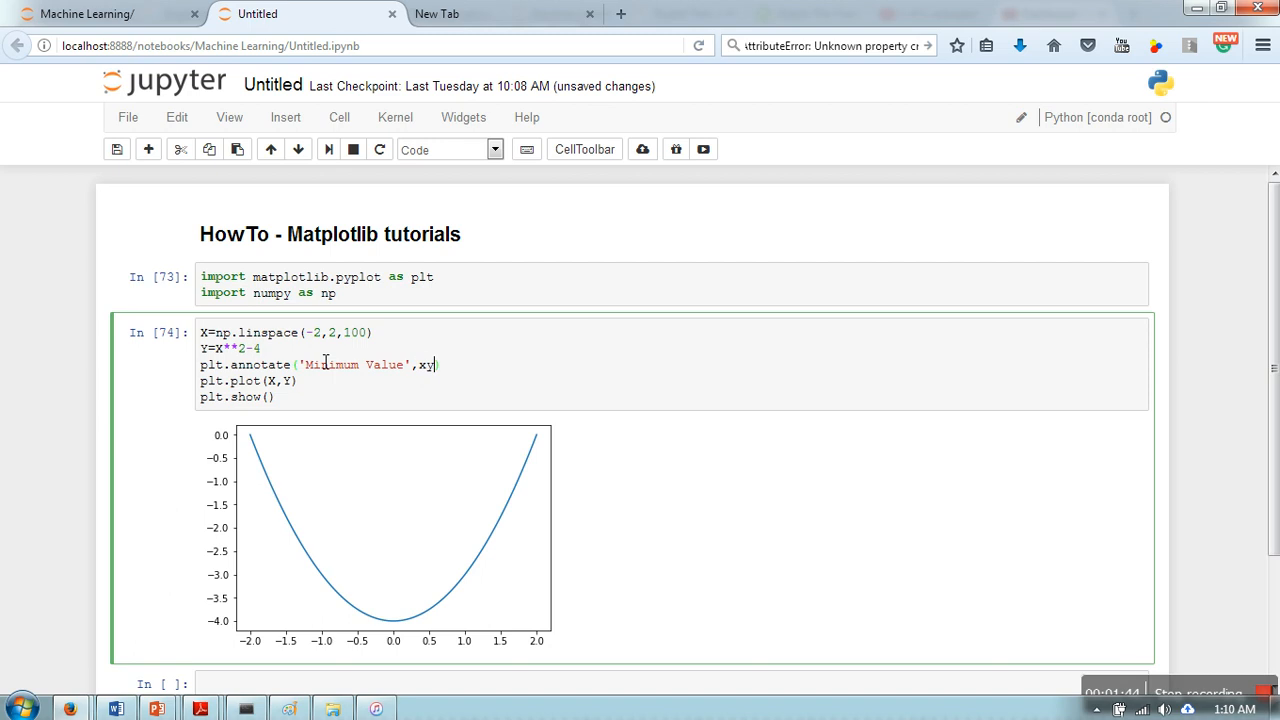
type("text")
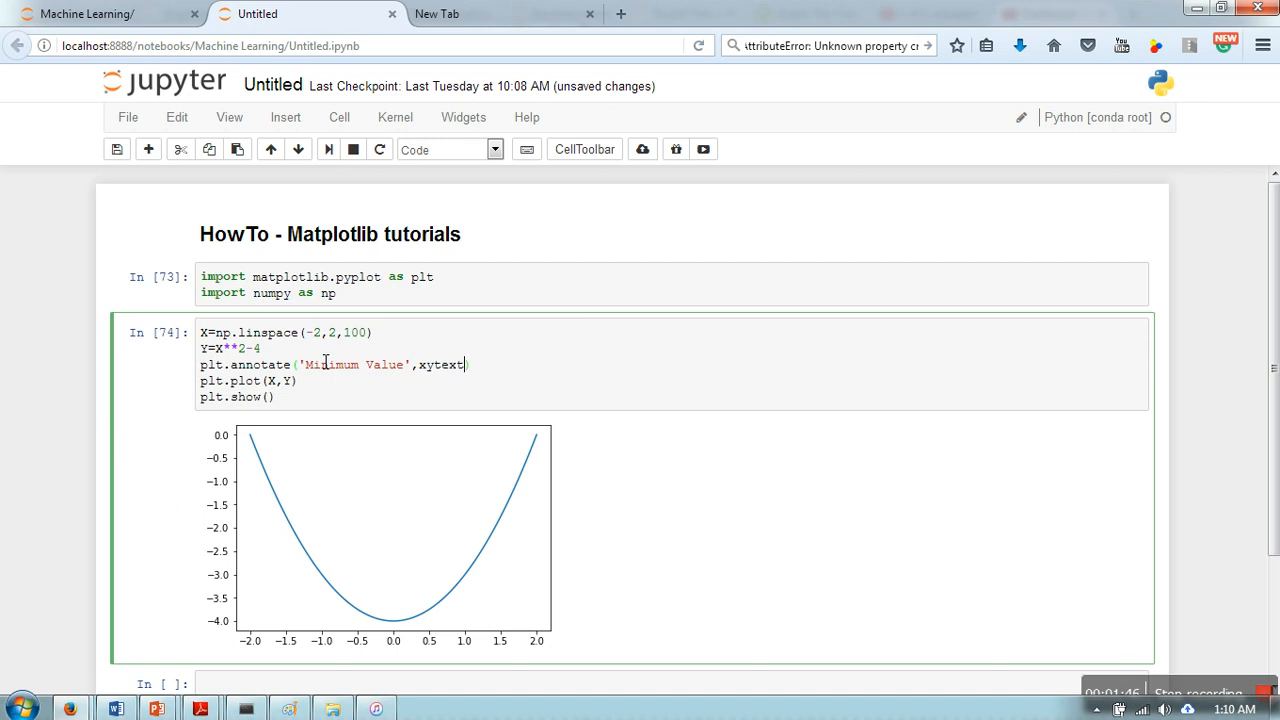
type("=")
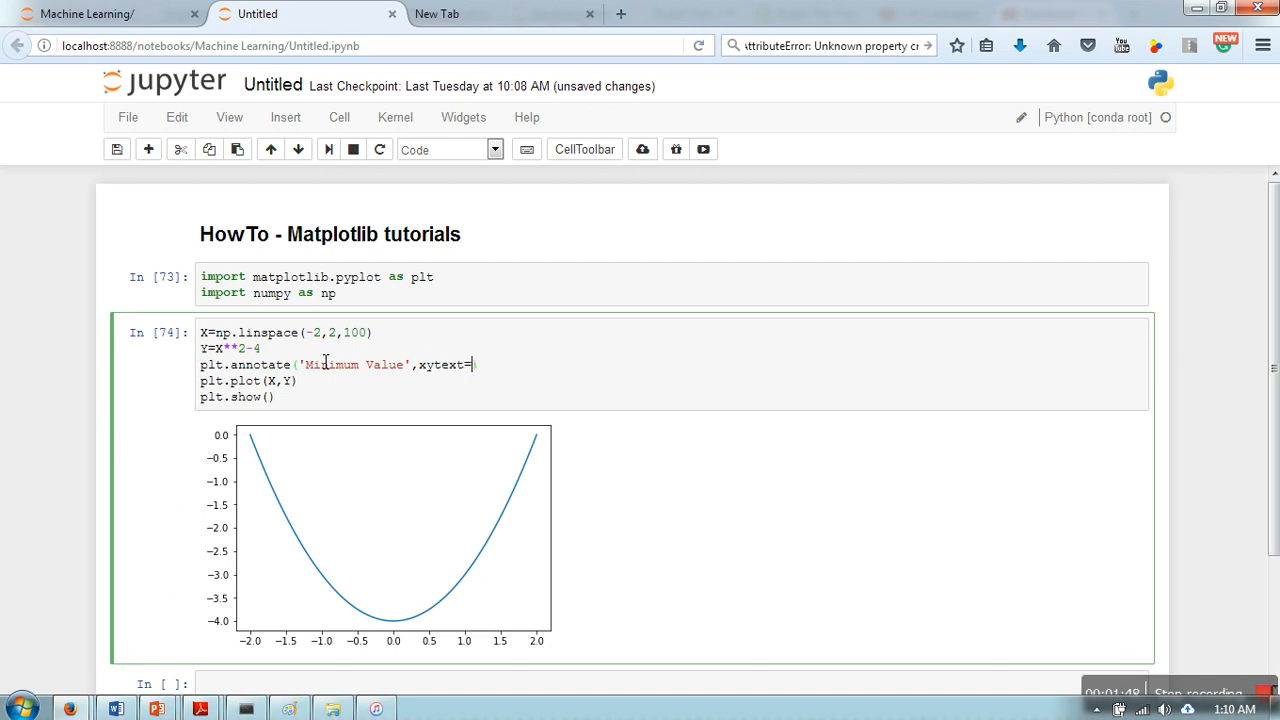
type("()")
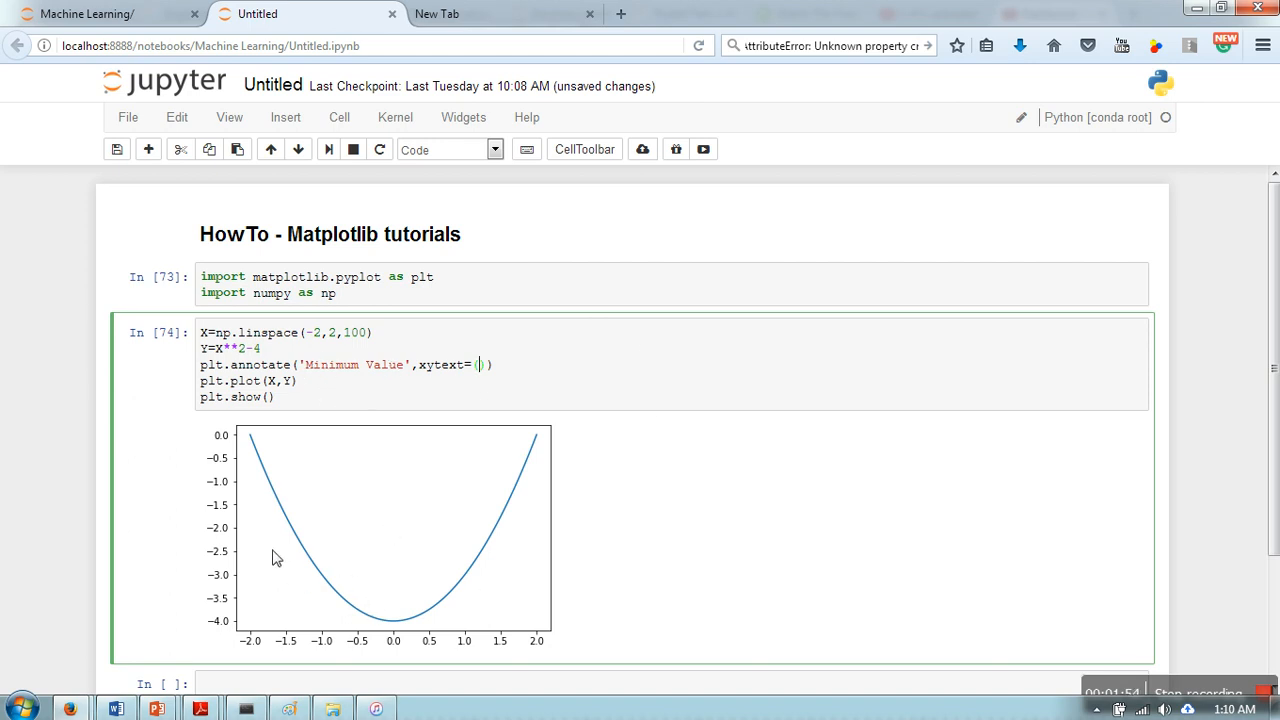
mouse_move(343, 554)
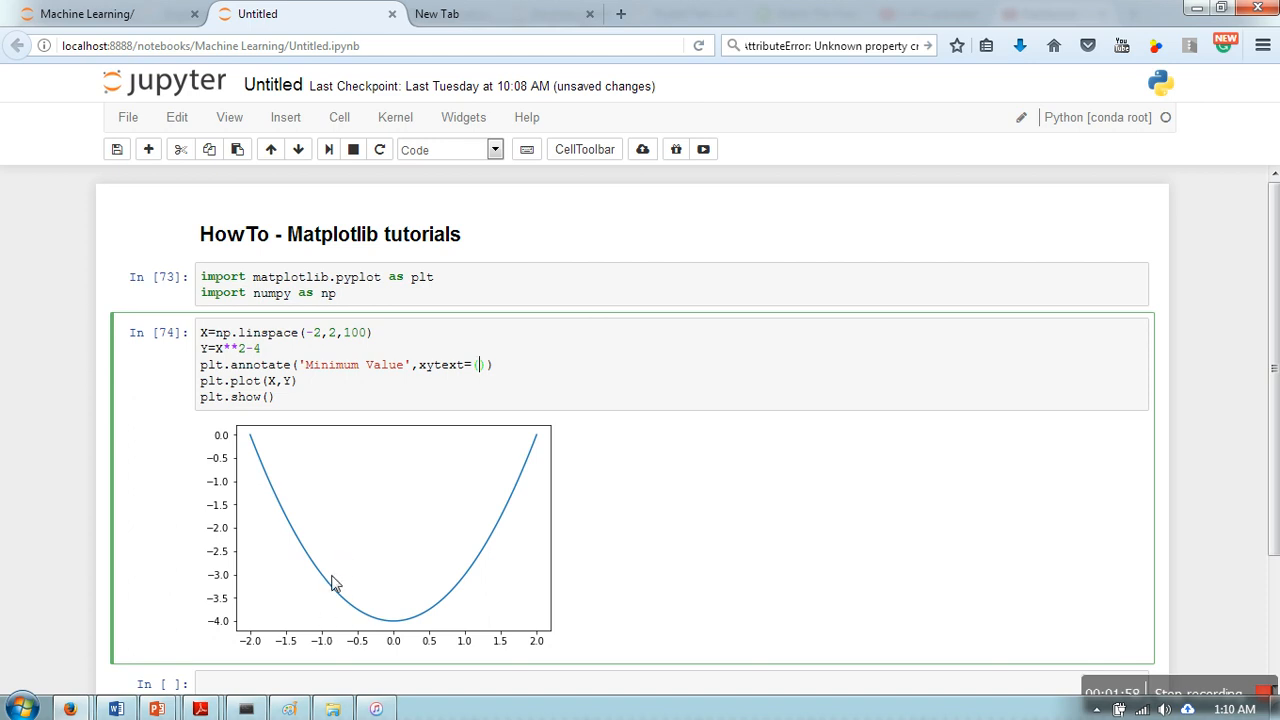
mouse_move(379, 535)
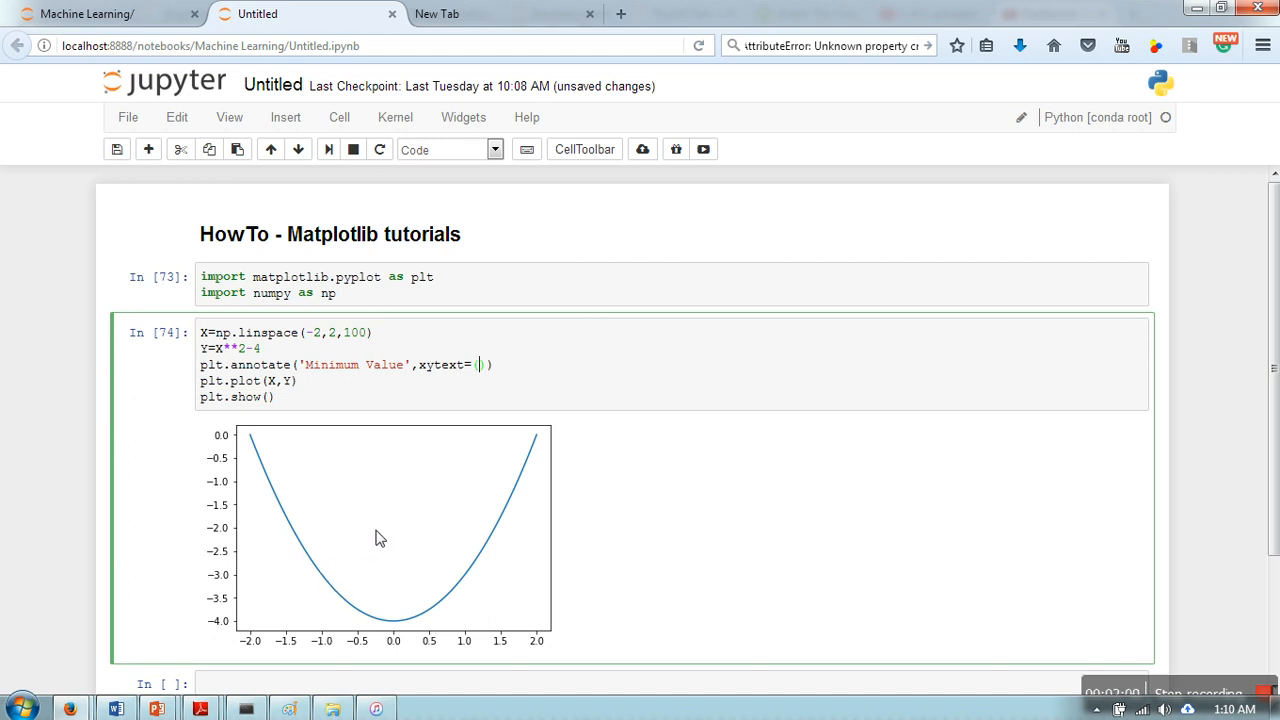
- Set xytext to (1, -2.5) and begin the xy argument
type("1,")
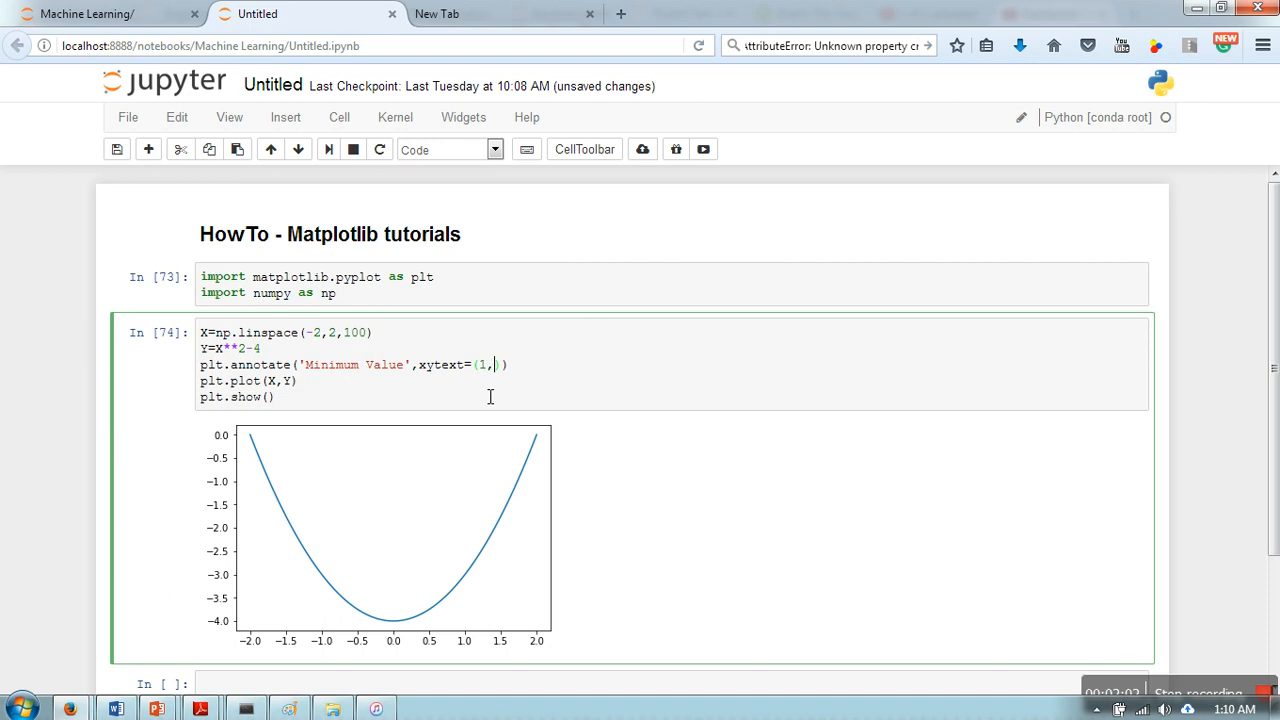
type("-2.")
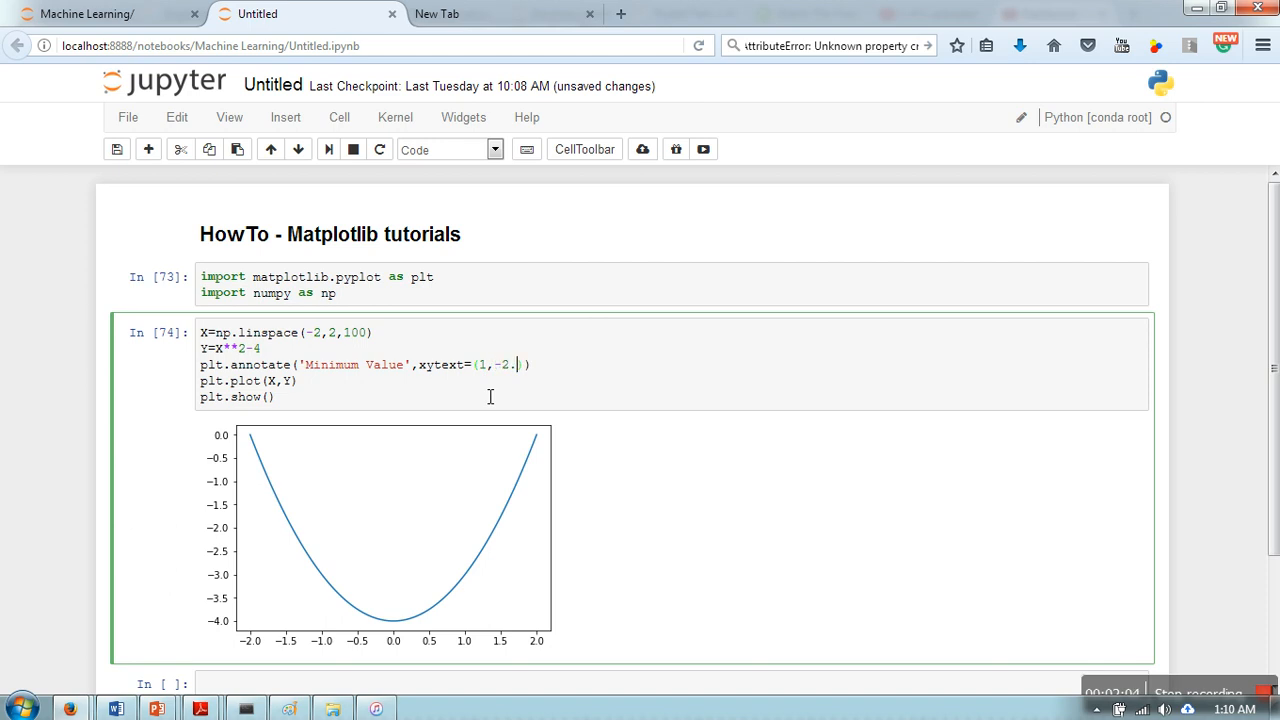
type("5")
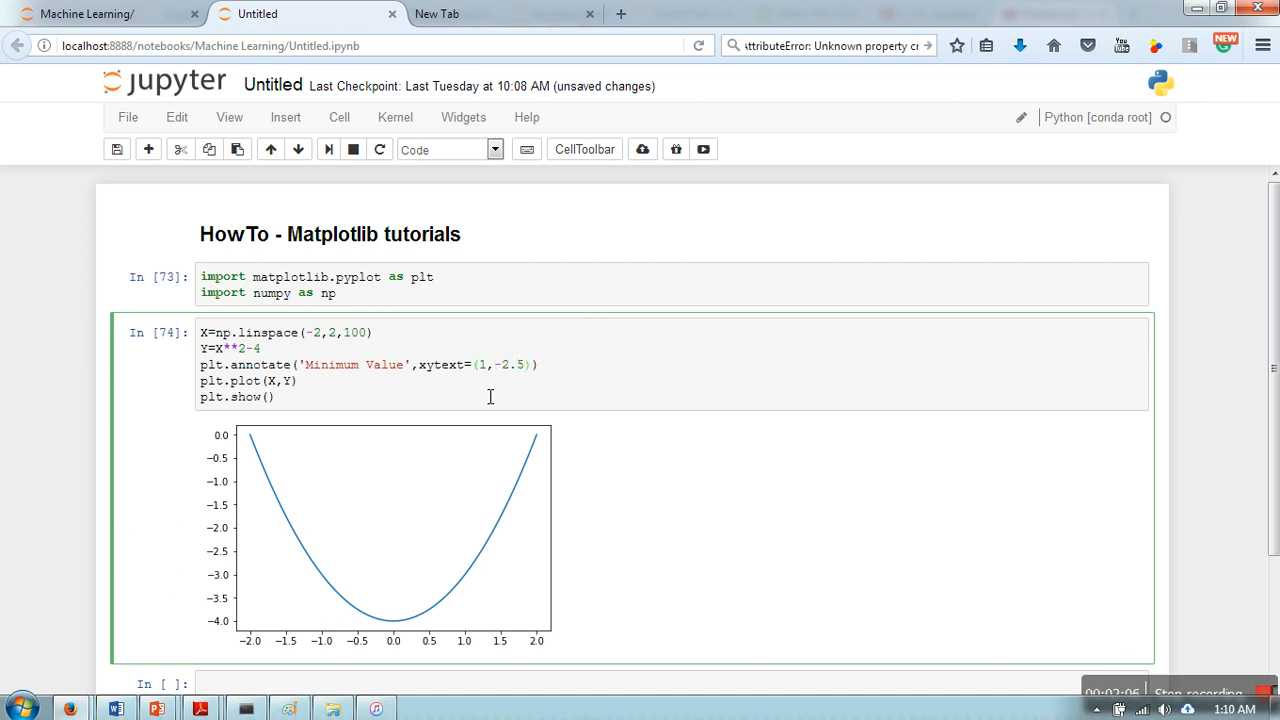
type(",xy=")
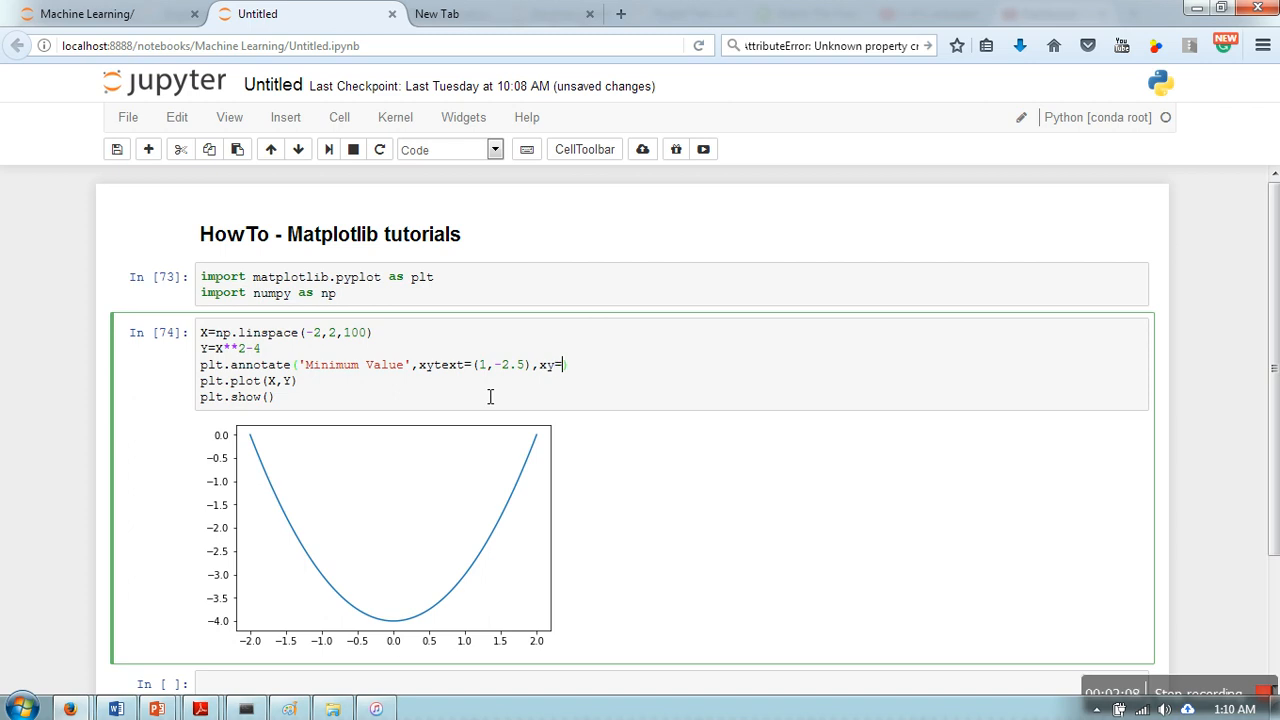
type("()")
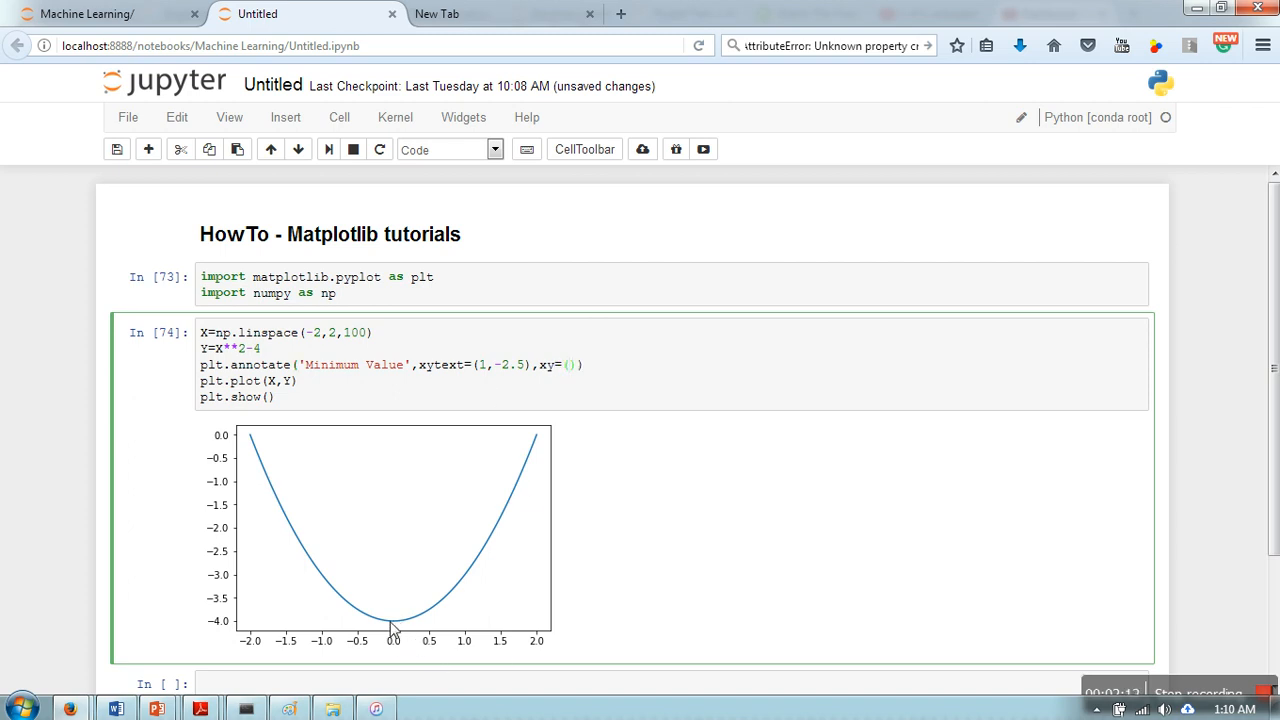
mouse_move(399, 646)
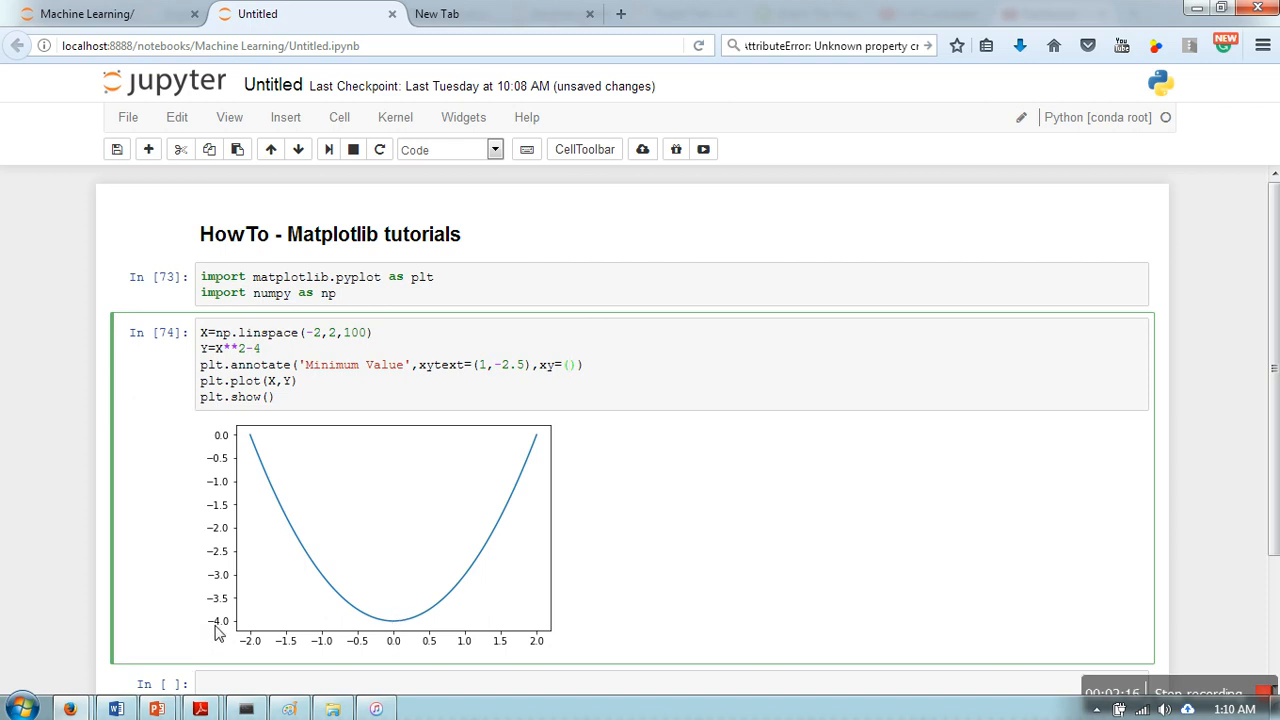
mouse_move(677, 361)
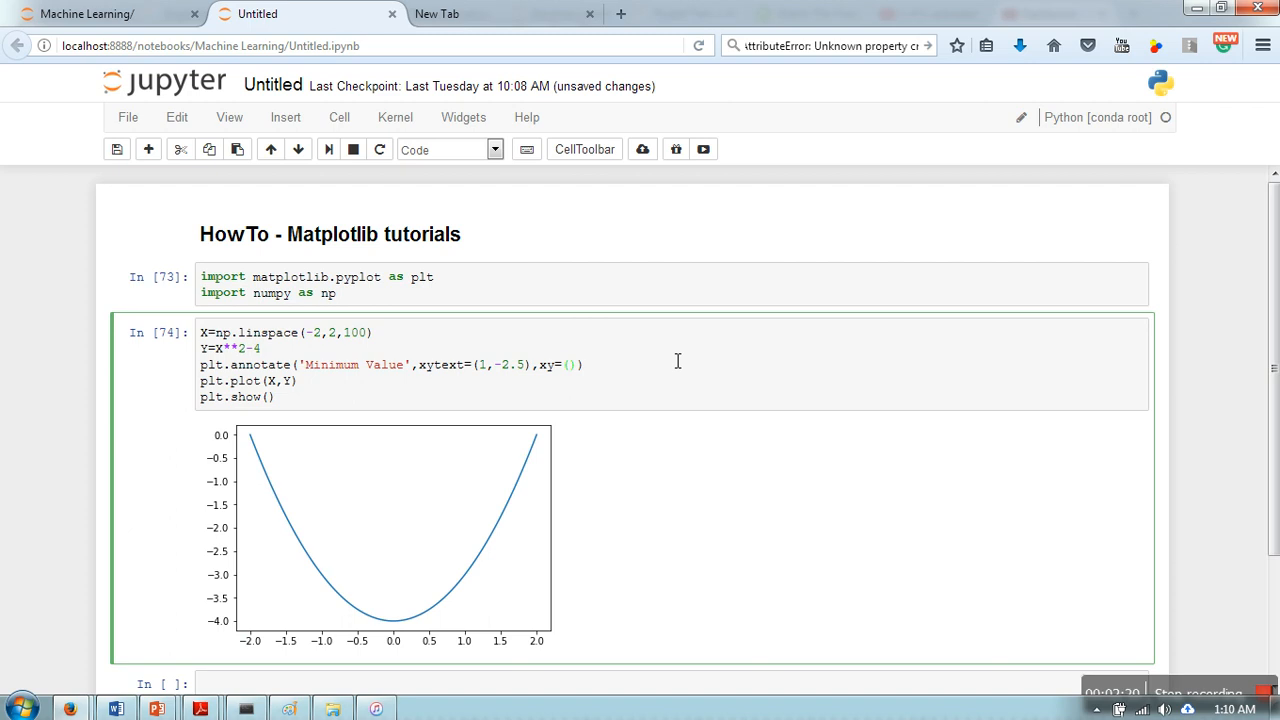
- Set xy to (0, -4) and add arrowprops with facecolor black
type("0")
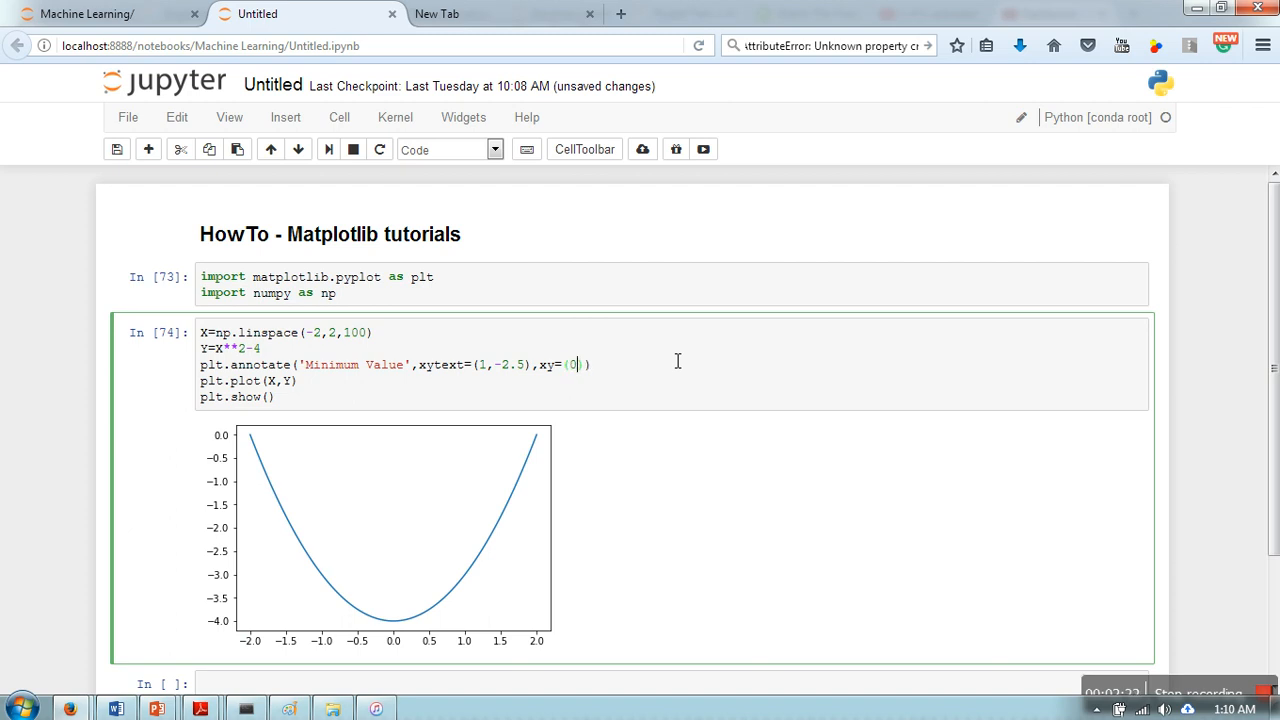
type(",-4")
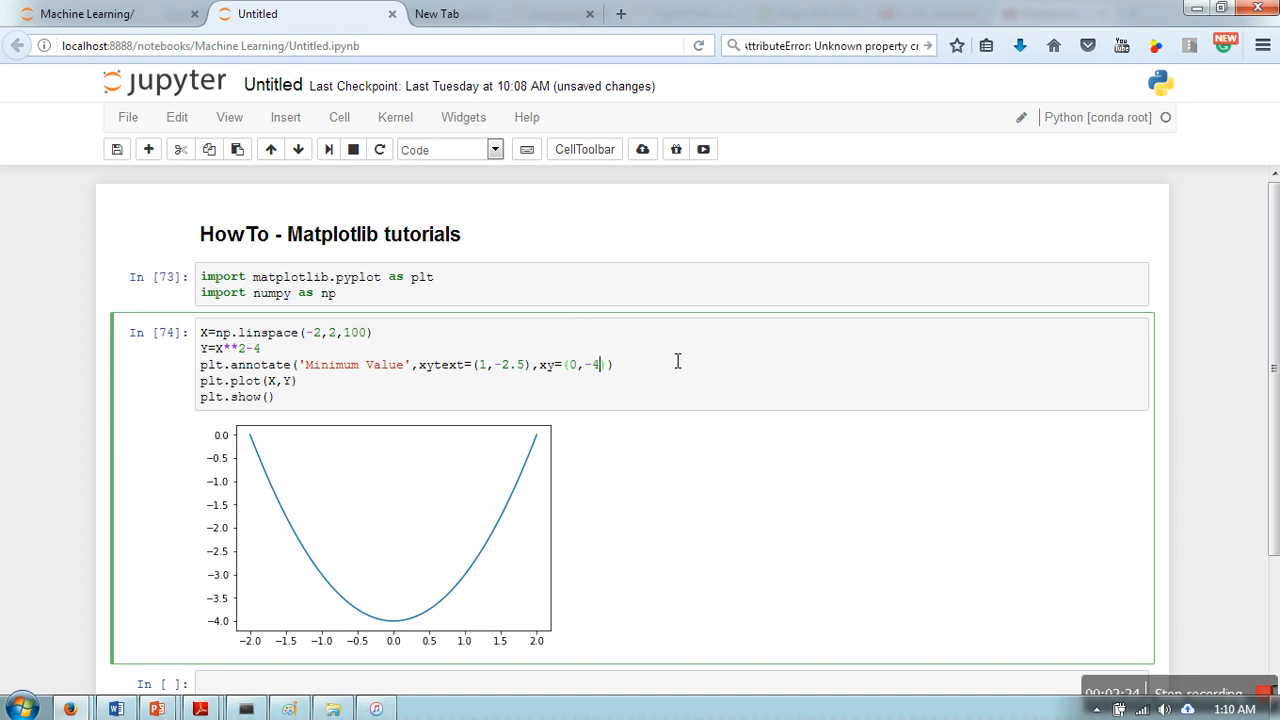
type(",a")
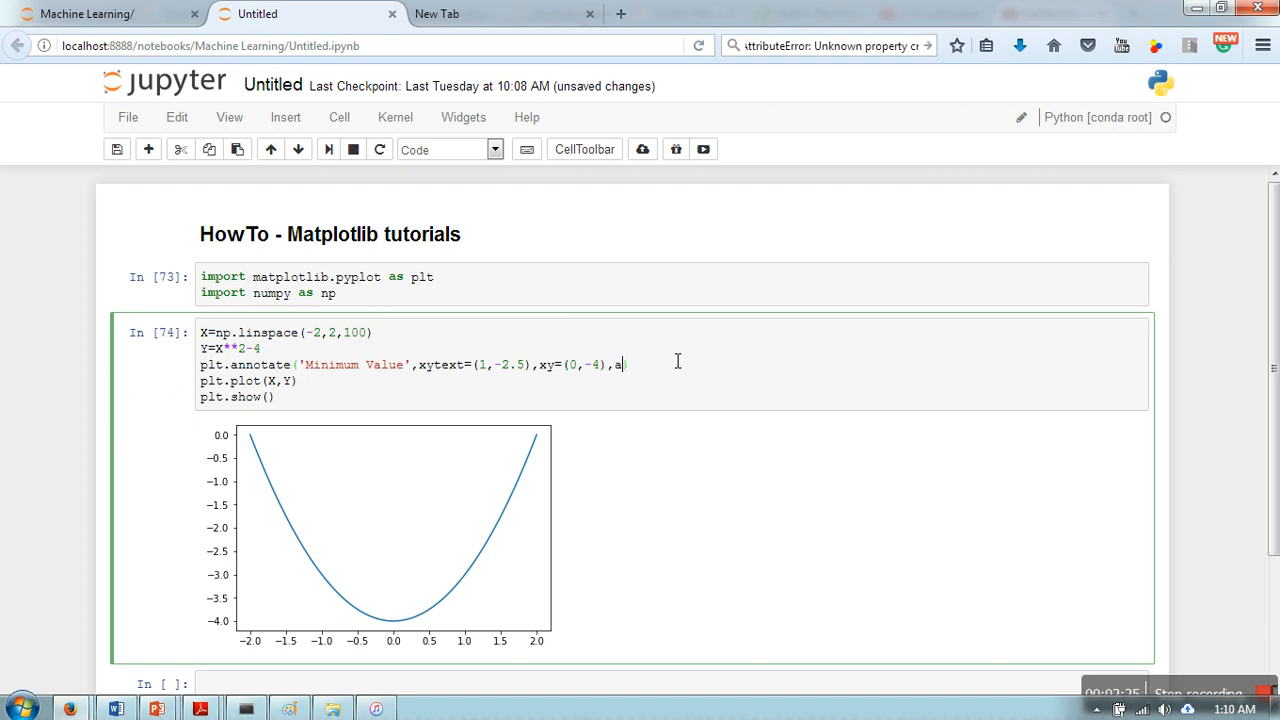
type("rrowpor")
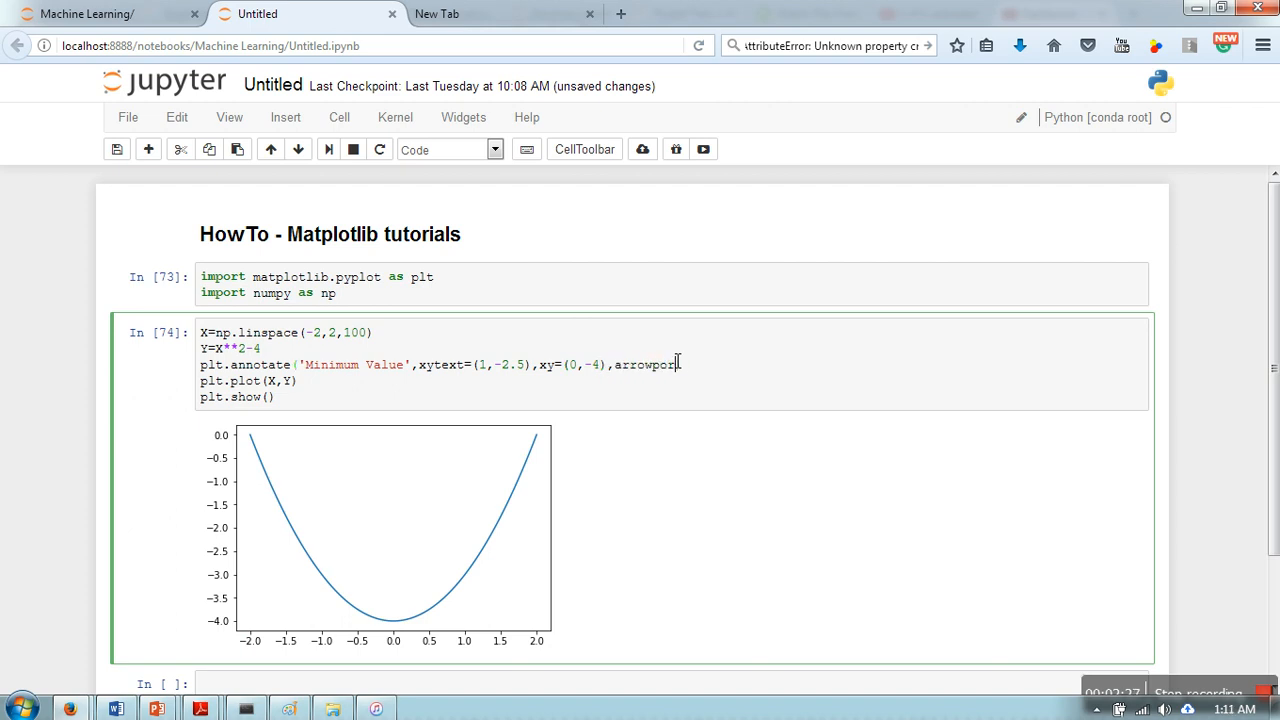
type("ps")
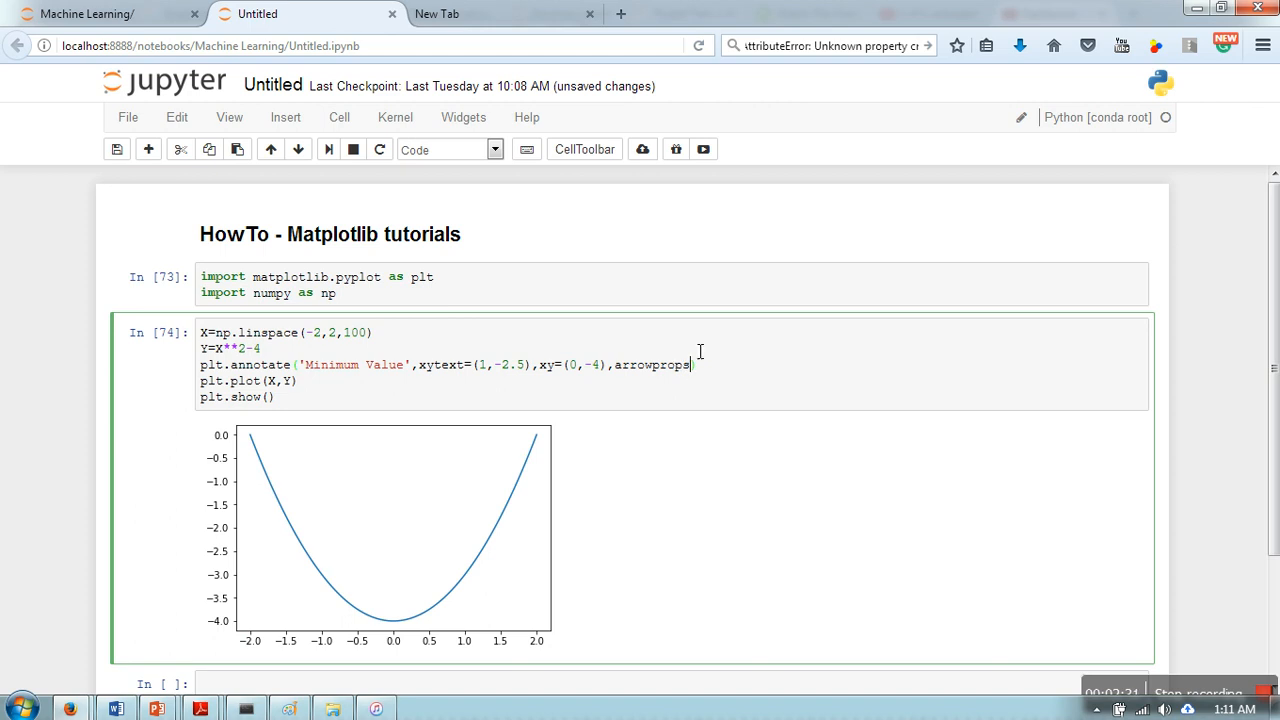
mouse_move(758, 423)
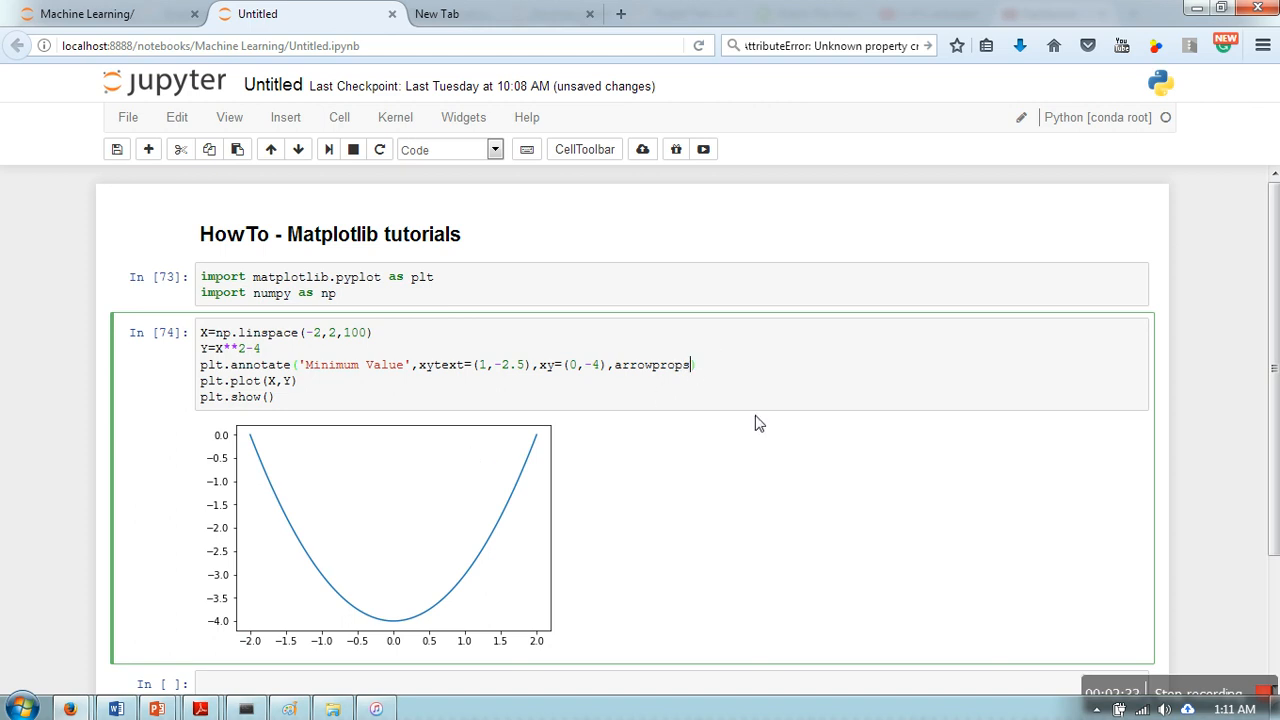
mouse_move(660, 552)
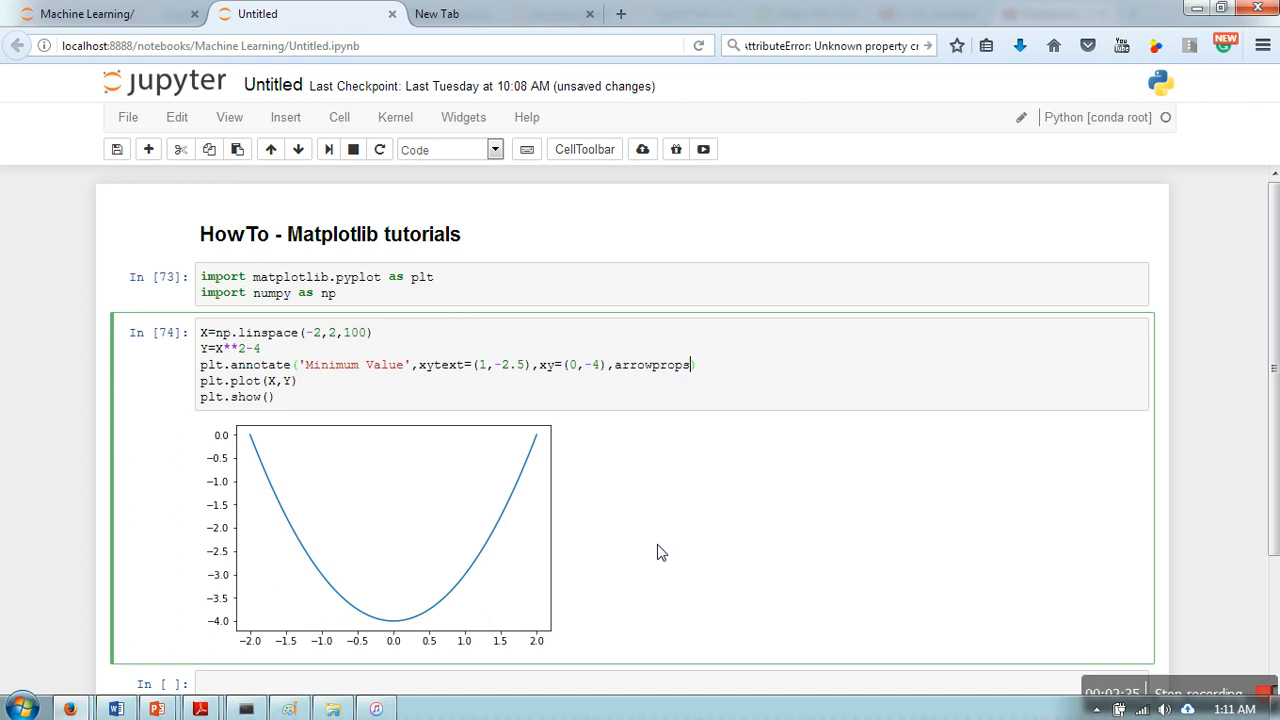
type("-)")
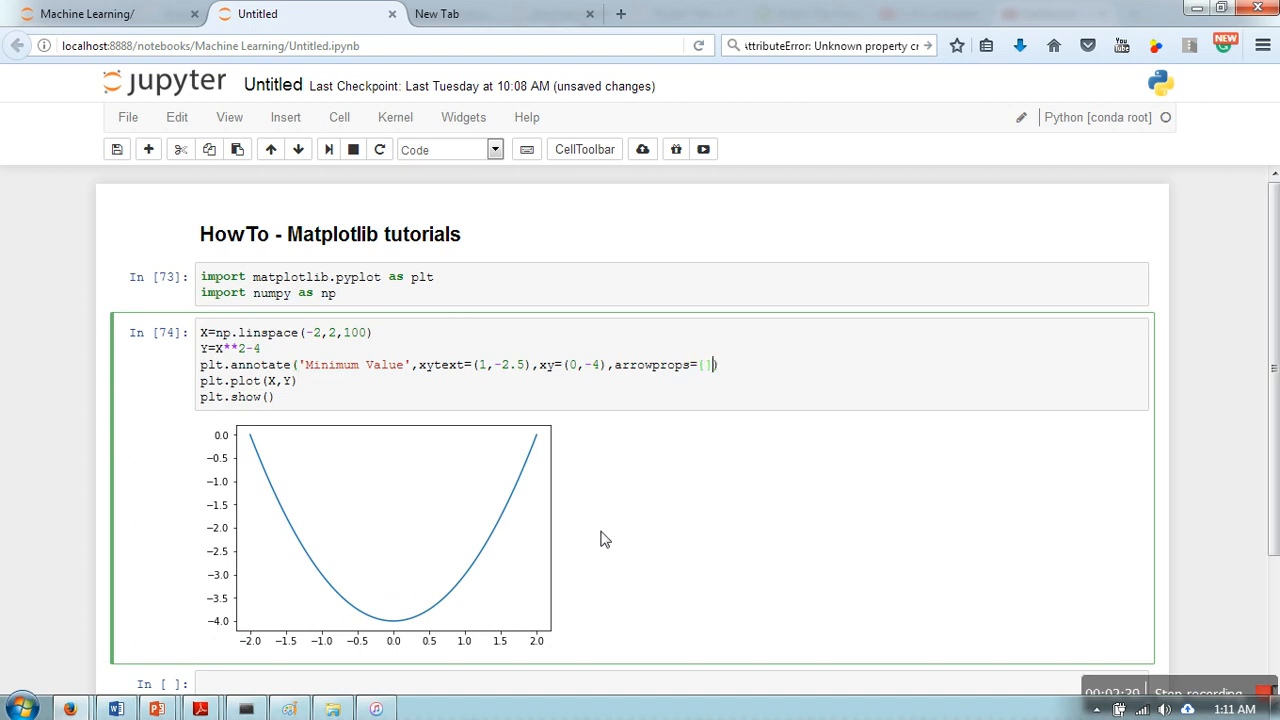
type("'face'")
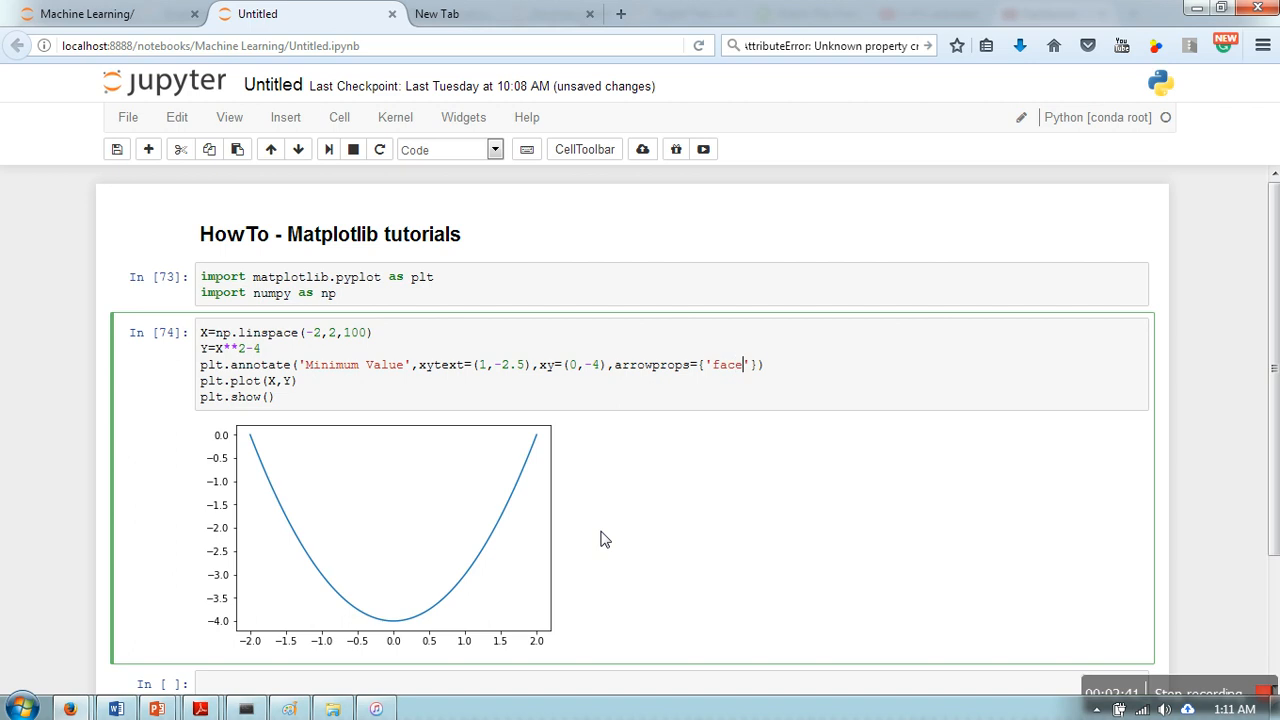
type("color")
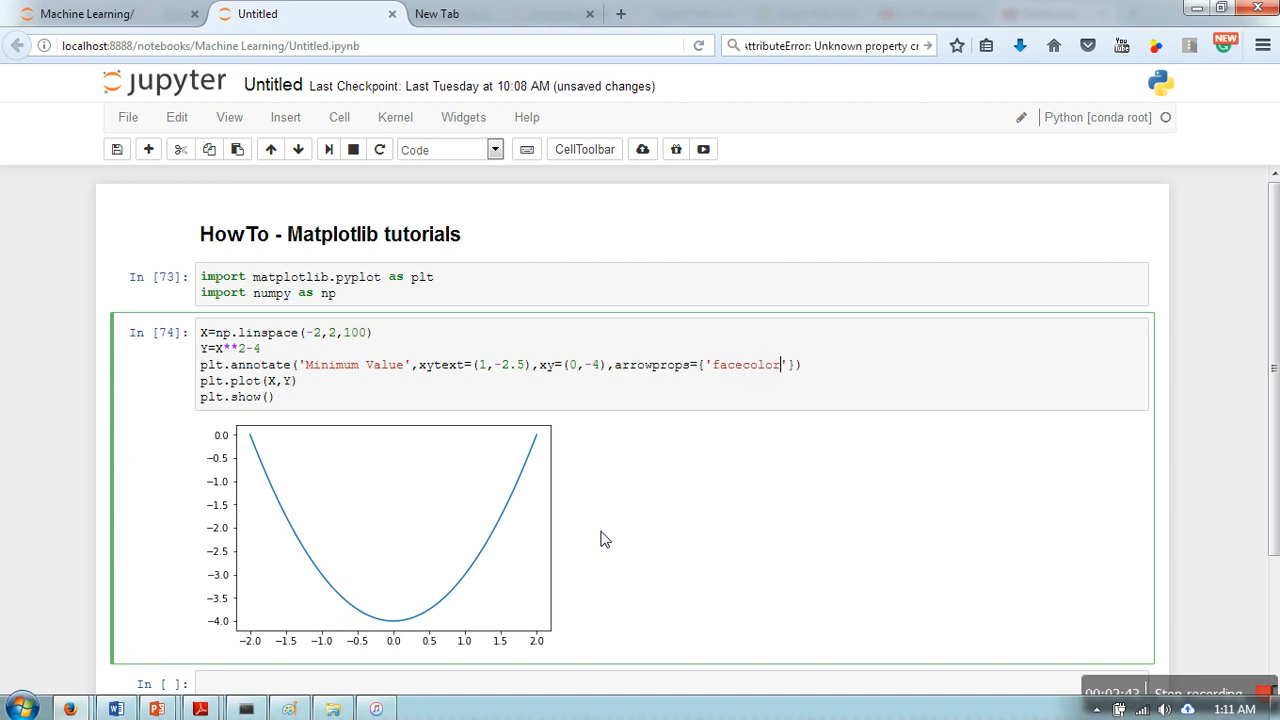
type(":b")
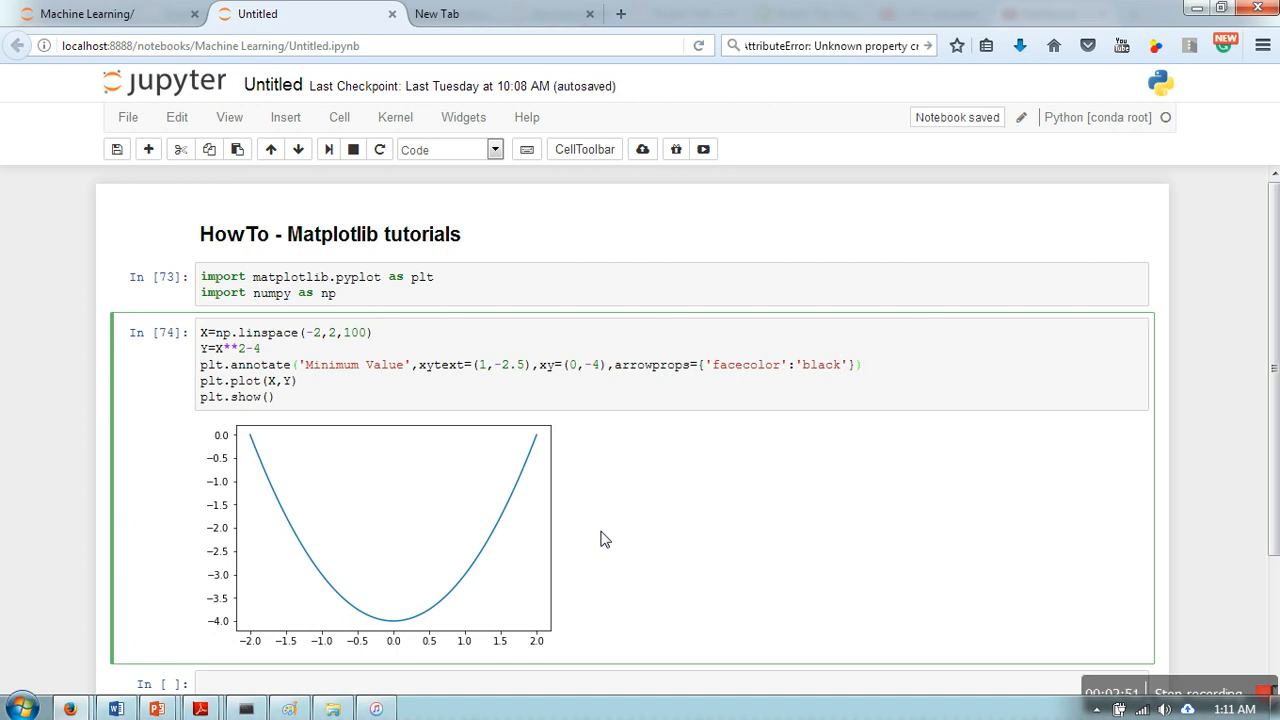
- Run the cell to redraw the parabola with the black 'Minimum Value' arrow
key("Shift+Enter")
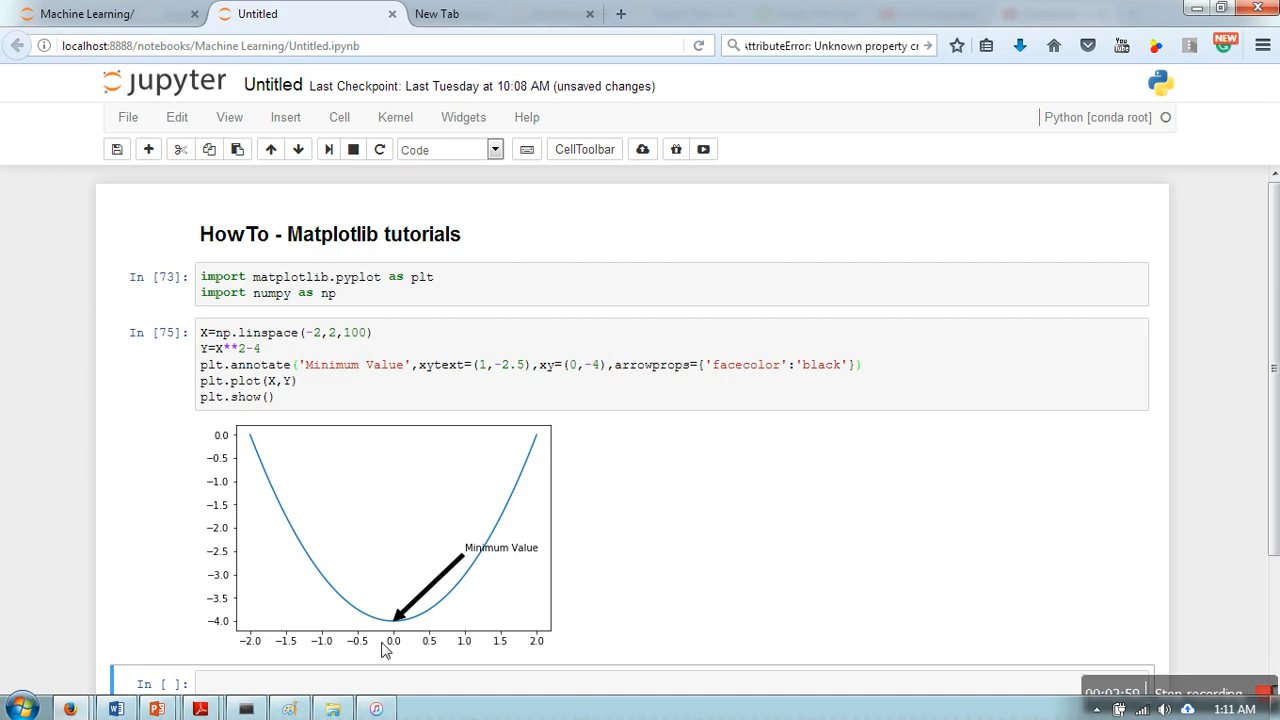
mouse_move(333, 620)
type("-")
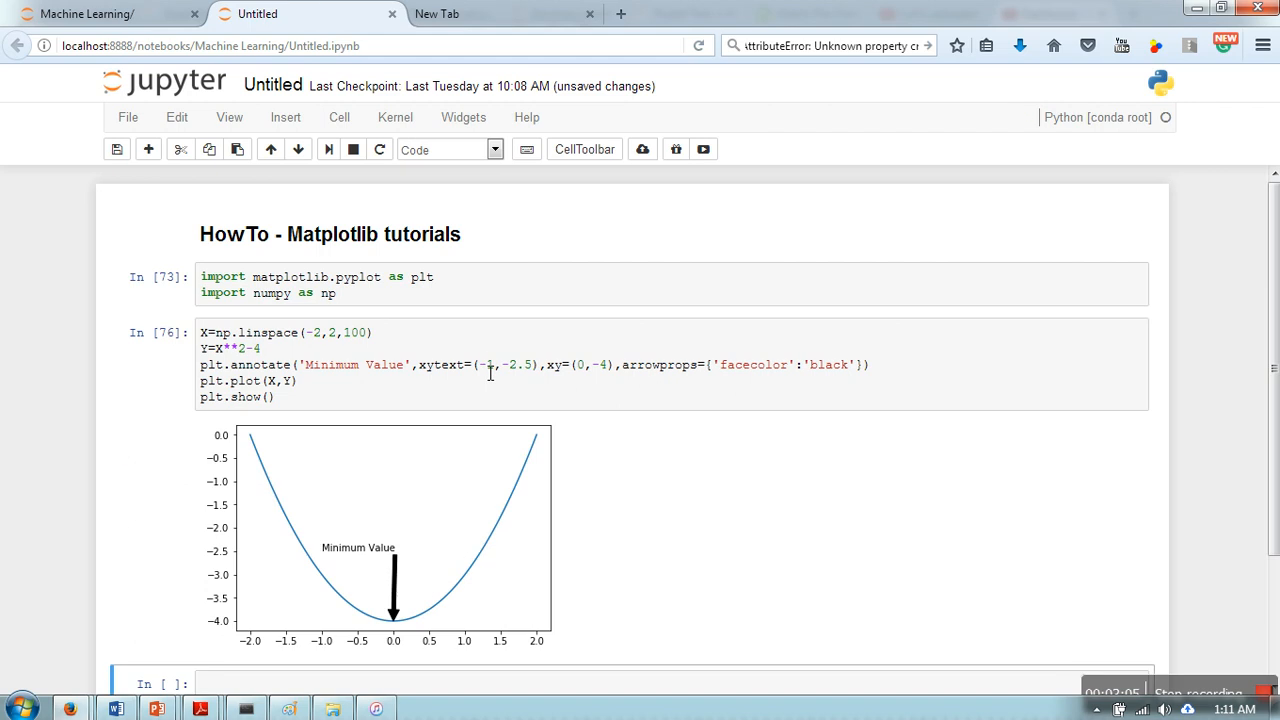
scroll("down", 3)
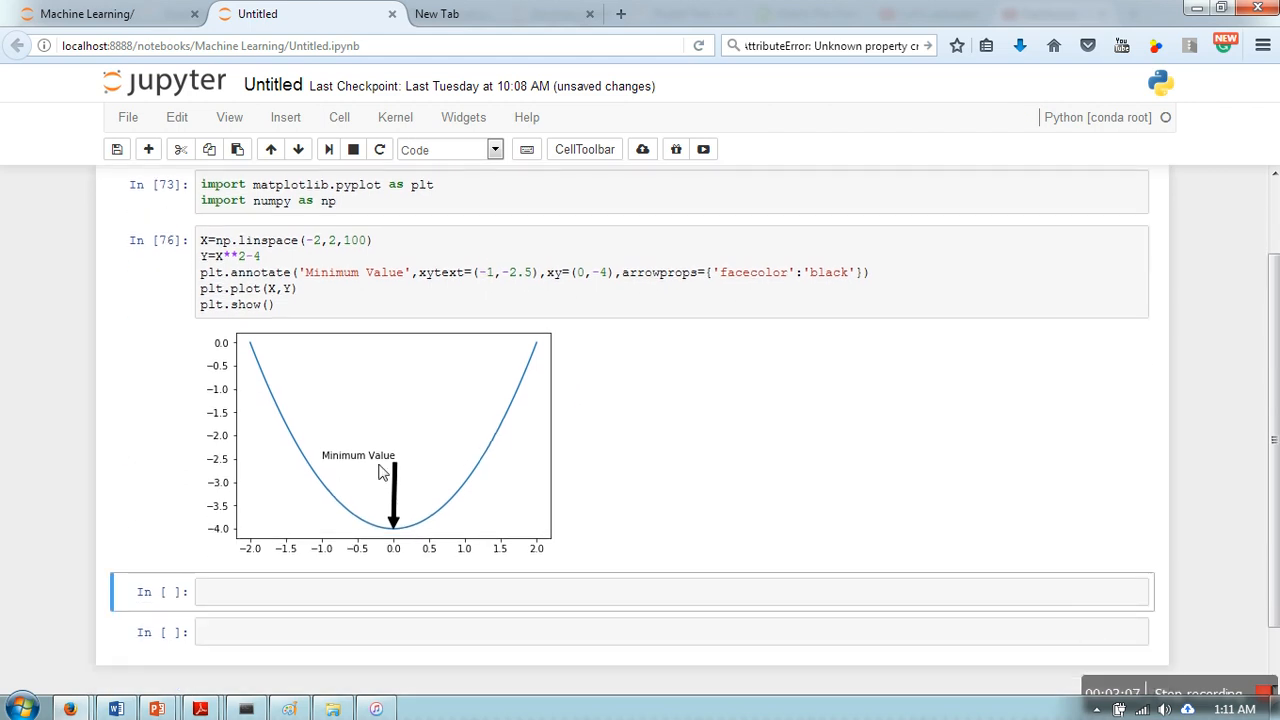
mouse_move(308, 470)
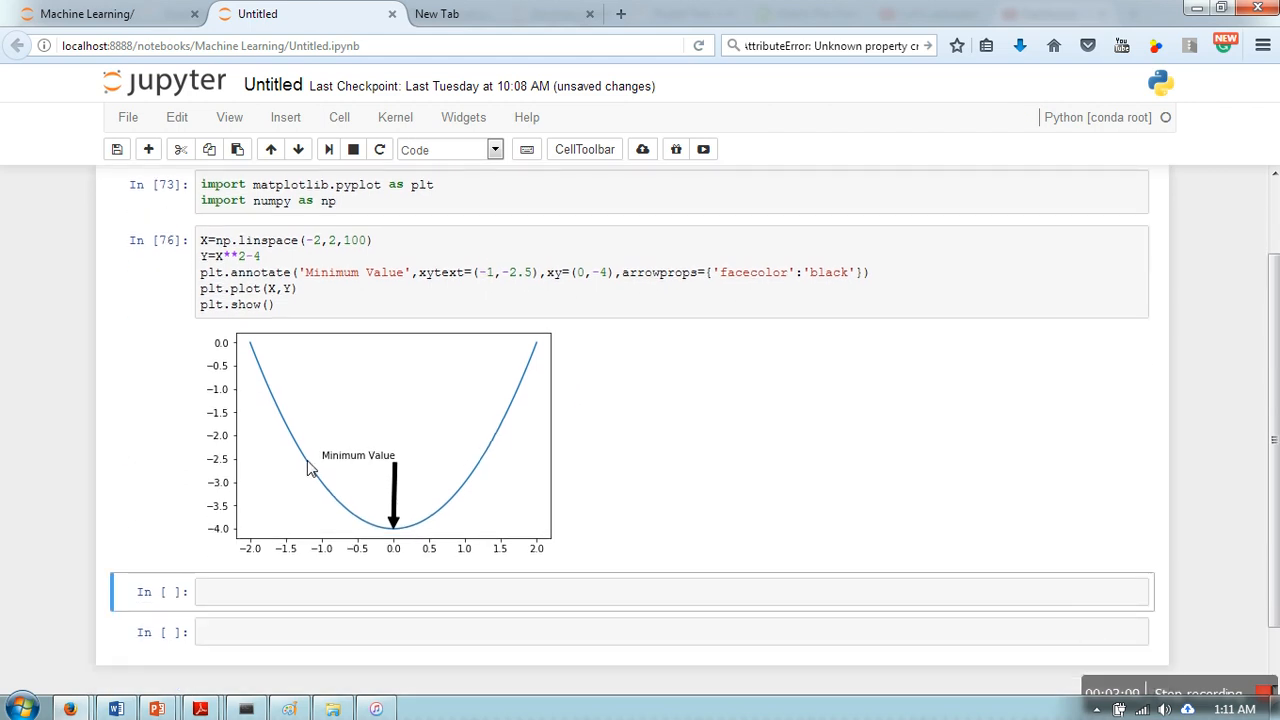
mouse_move(330, 465)
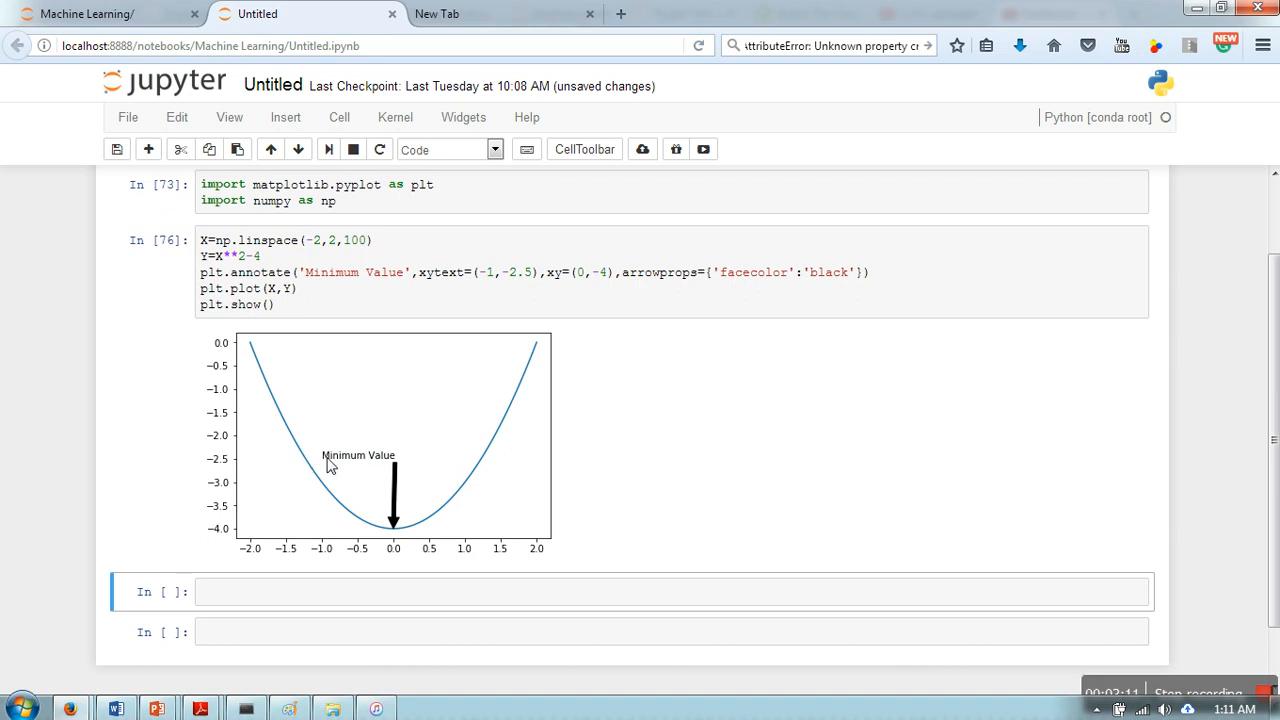
mouse_move(322, 573)
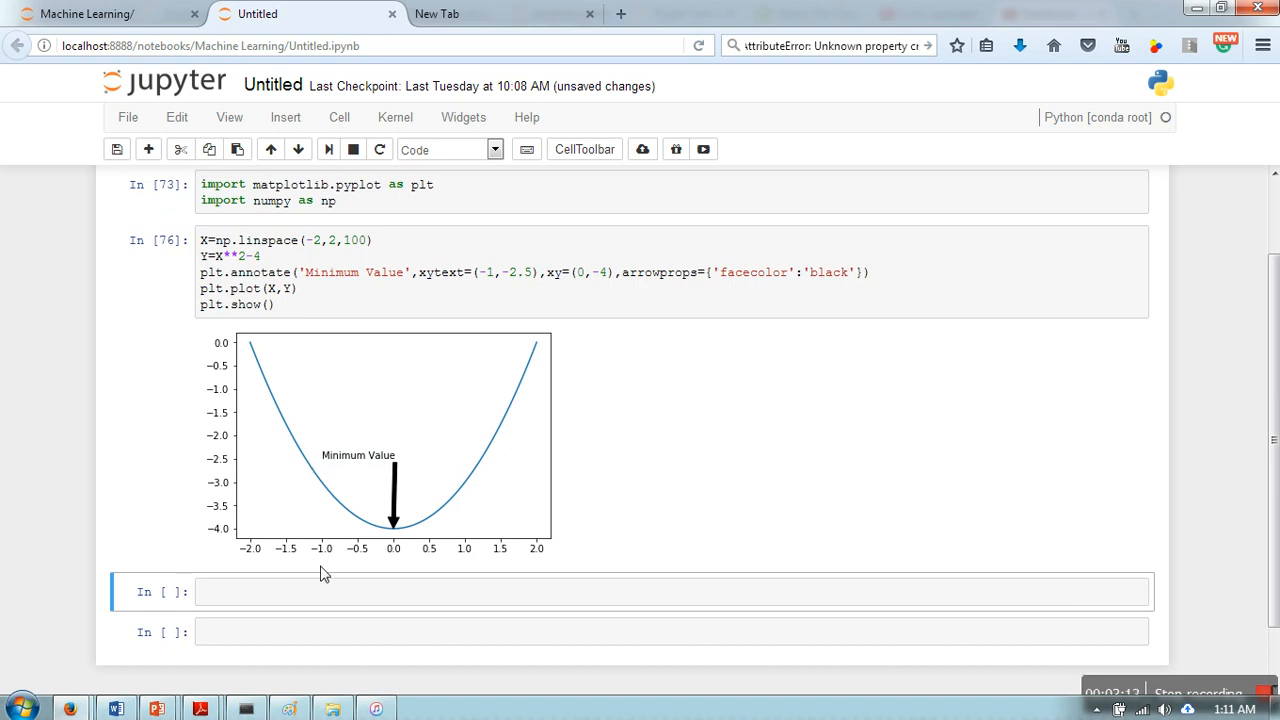
mouse_move(217, 464)
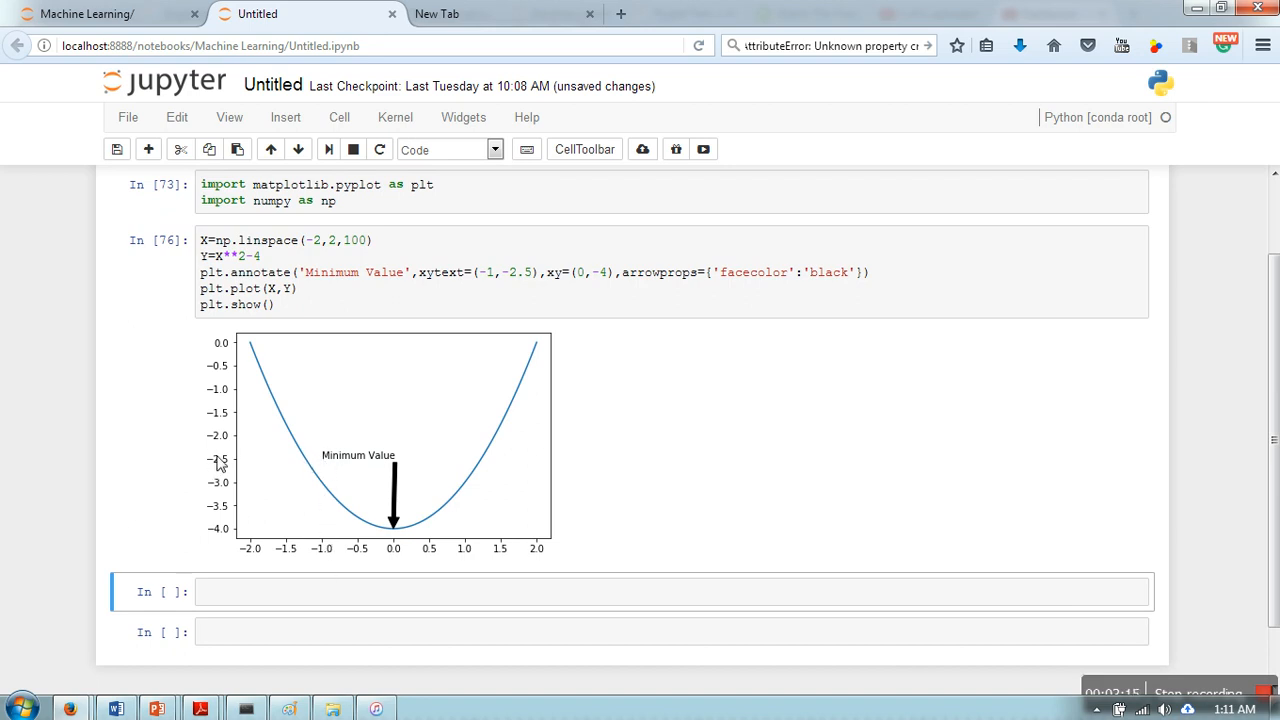
mouse_move(325, 466)
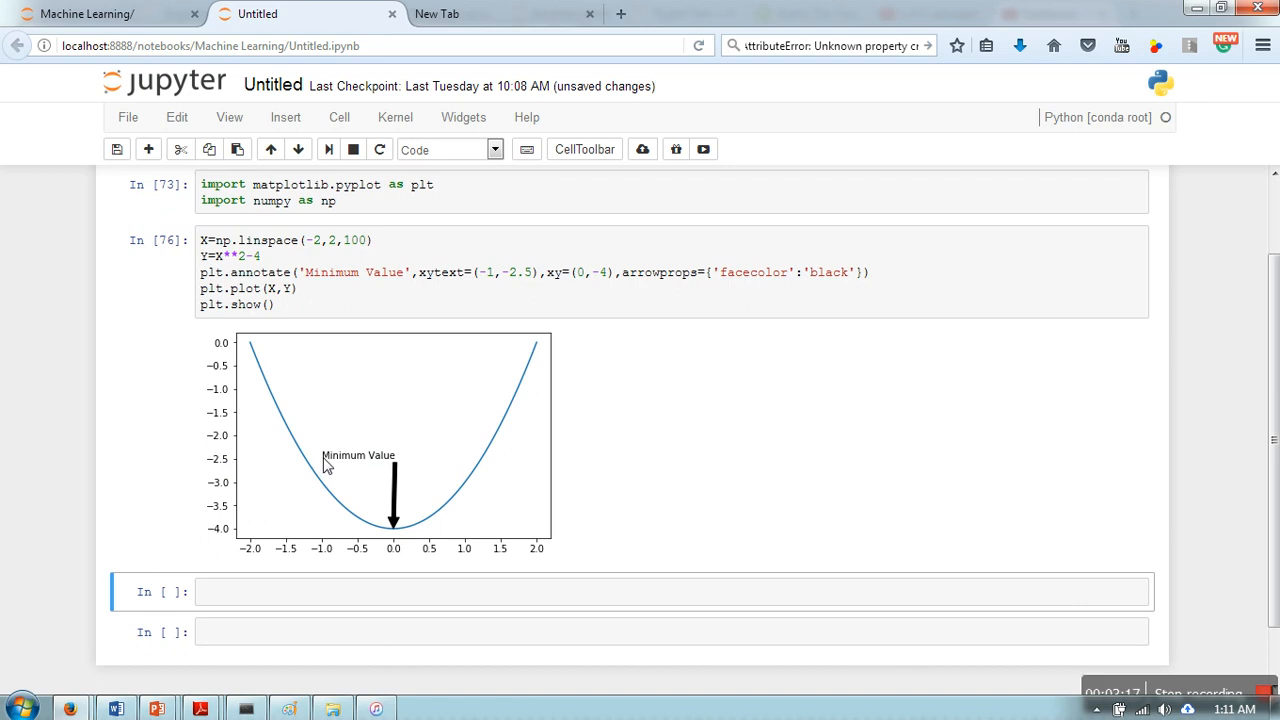
mouse_move(380, 469)
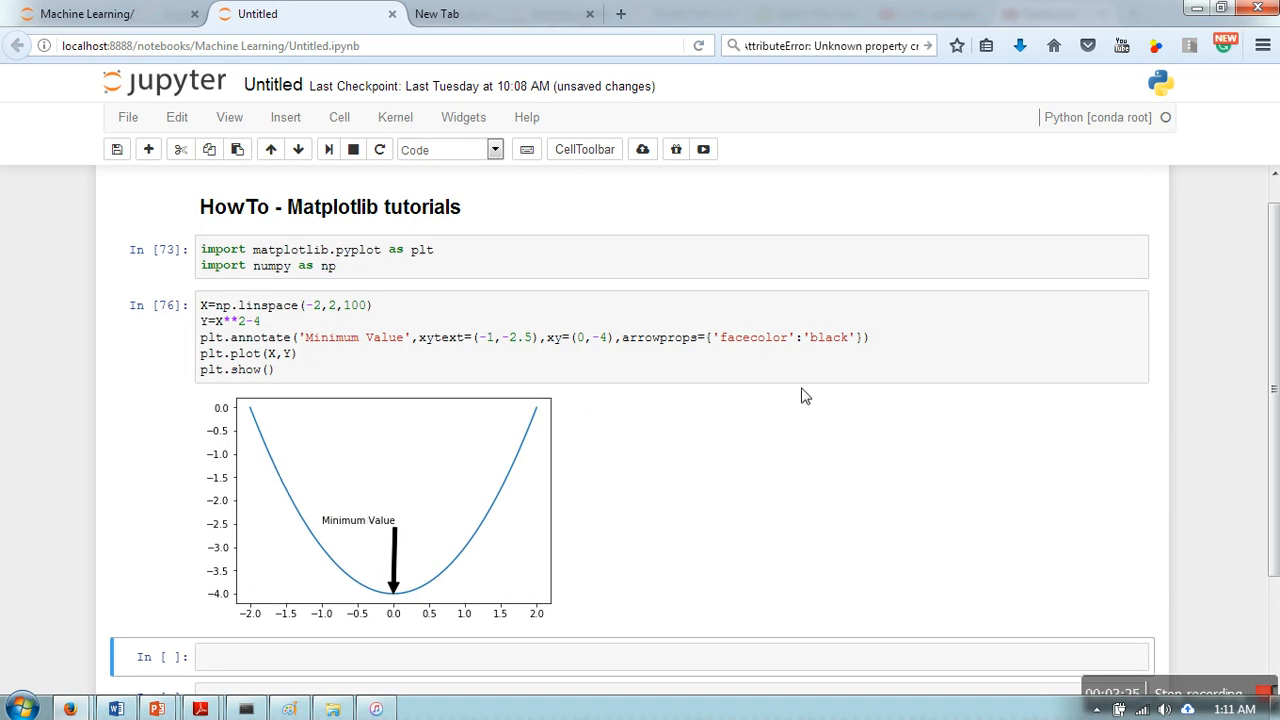
mouse_move(1254, 672)
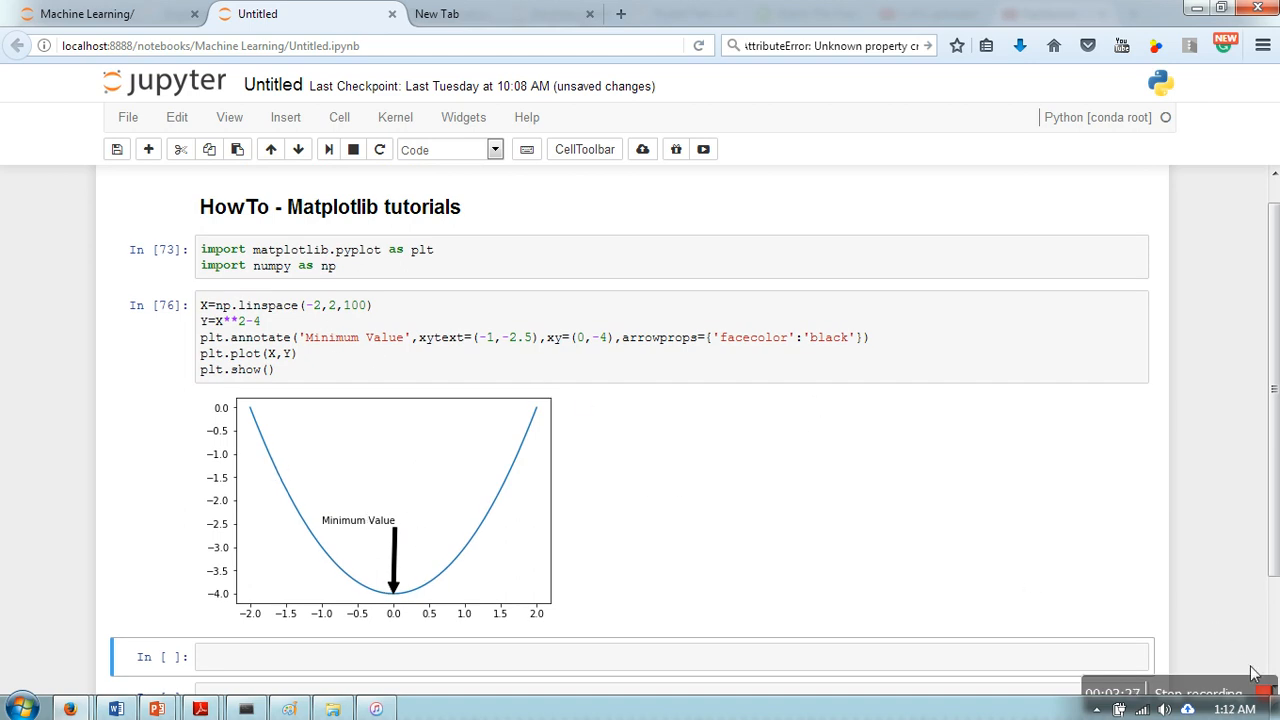